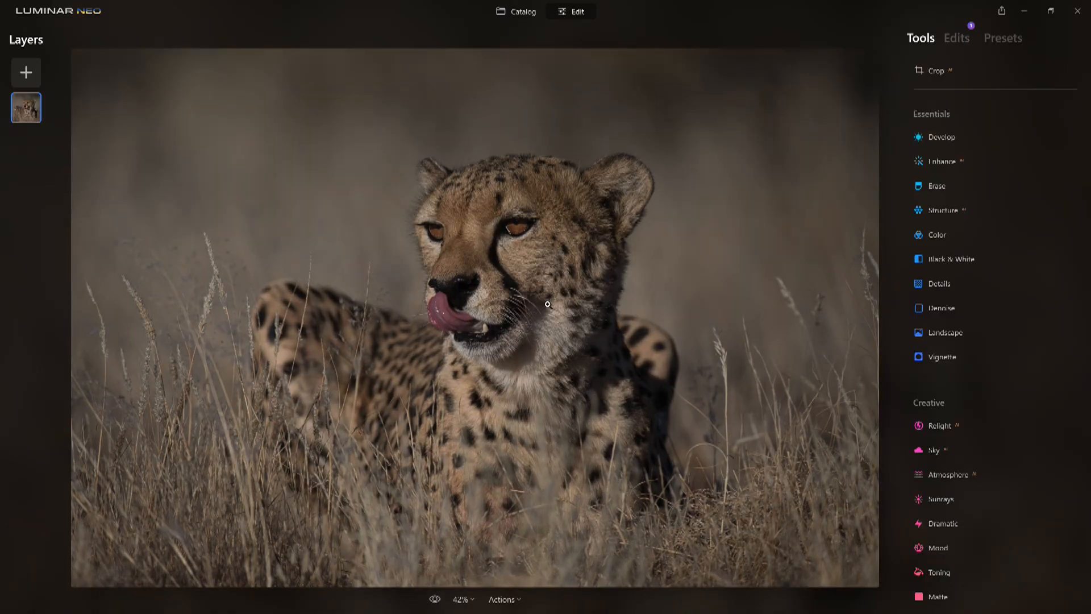
- Apply the Natural preset from the Animal Friends collection to the cheetah photo at full strength
left_click(1002, 38)
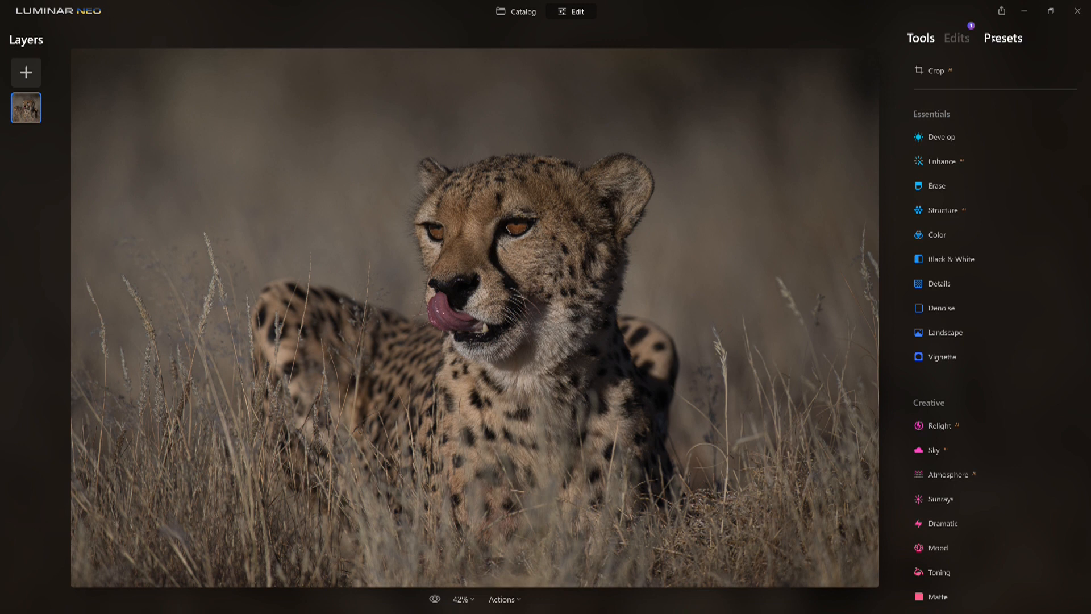
left_click(1003, 39)
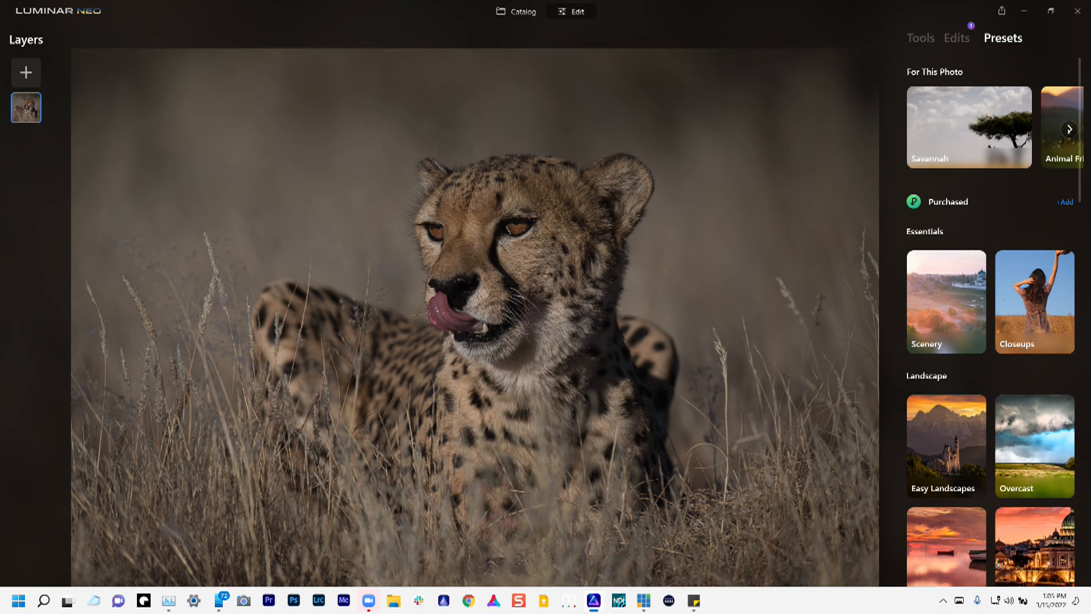
left_click(1069, 128)
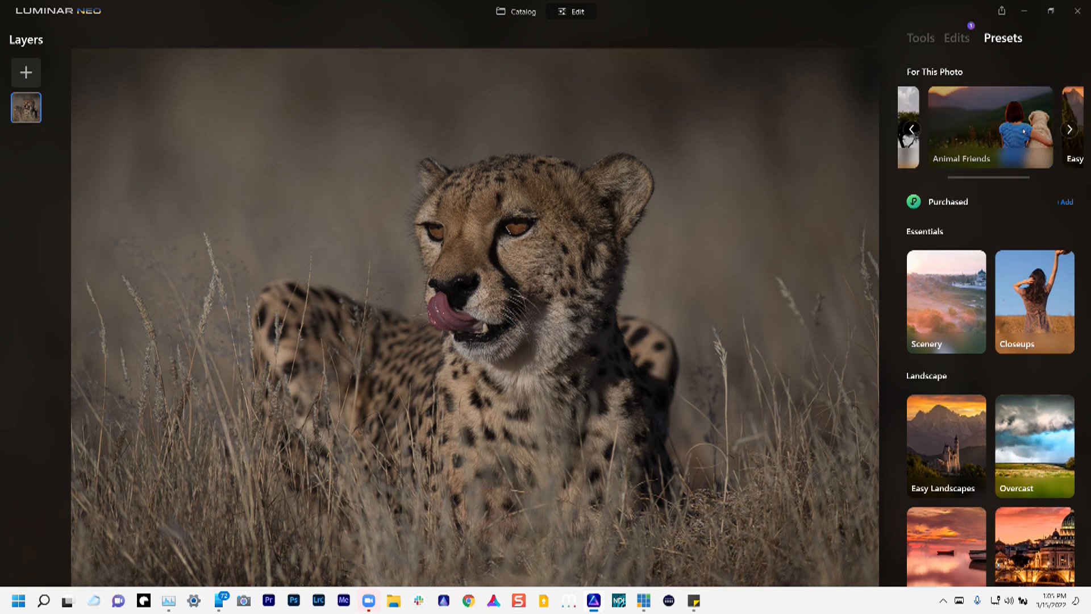
left_click(988, 126)
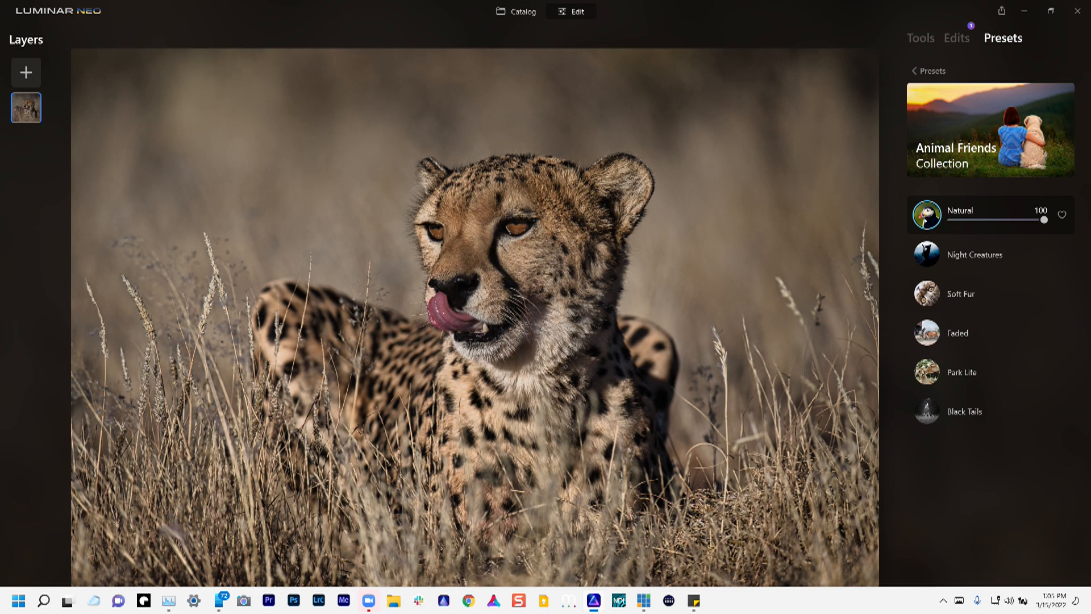
mouse_move(964, 411)
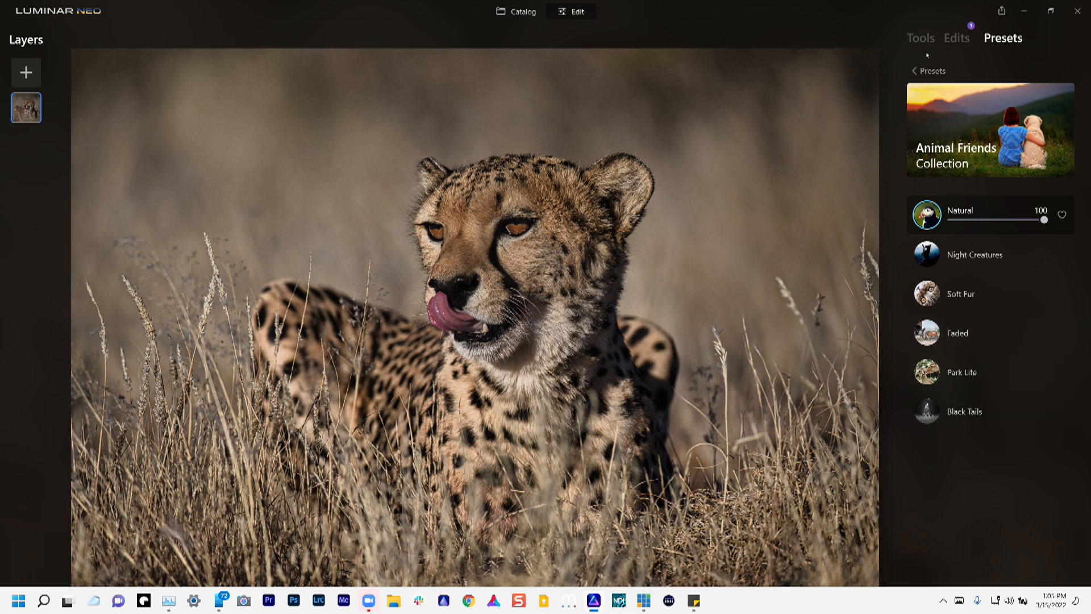
left_click(956, 38)
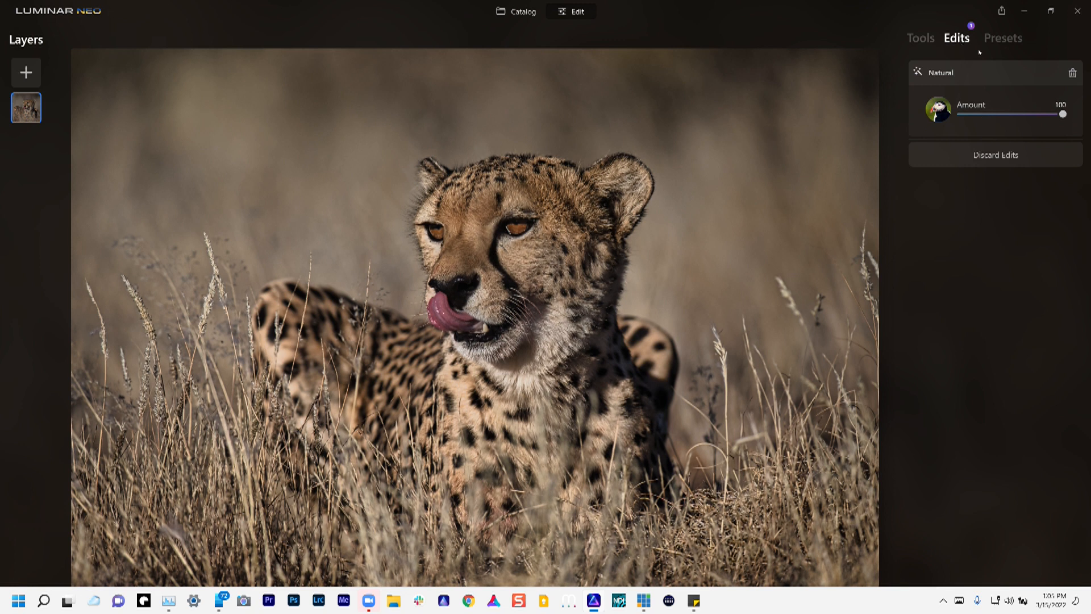
- Add a darkening vignette with Amount about -57 and Size about 38, then return to the catalog
left_click(919, 38)
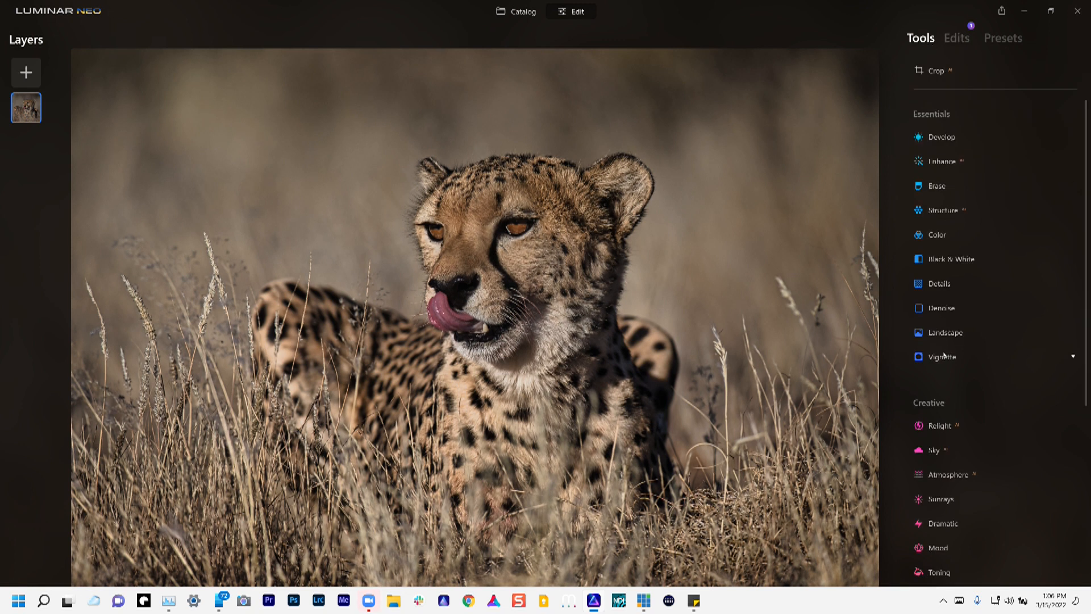
left_click(943, 356)
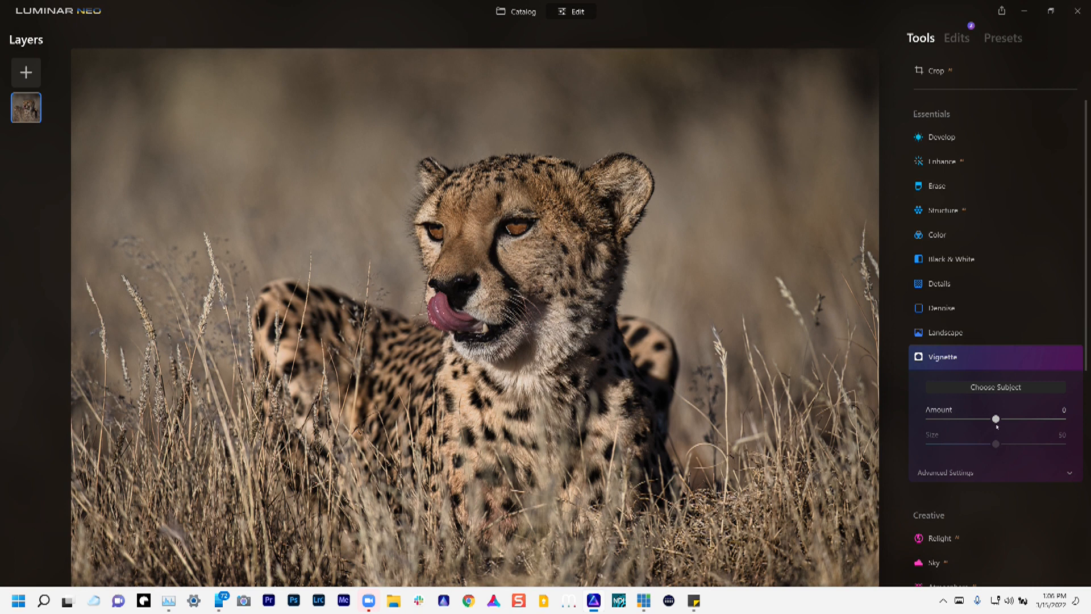
left_click_drag(995, 419, 983, 419)
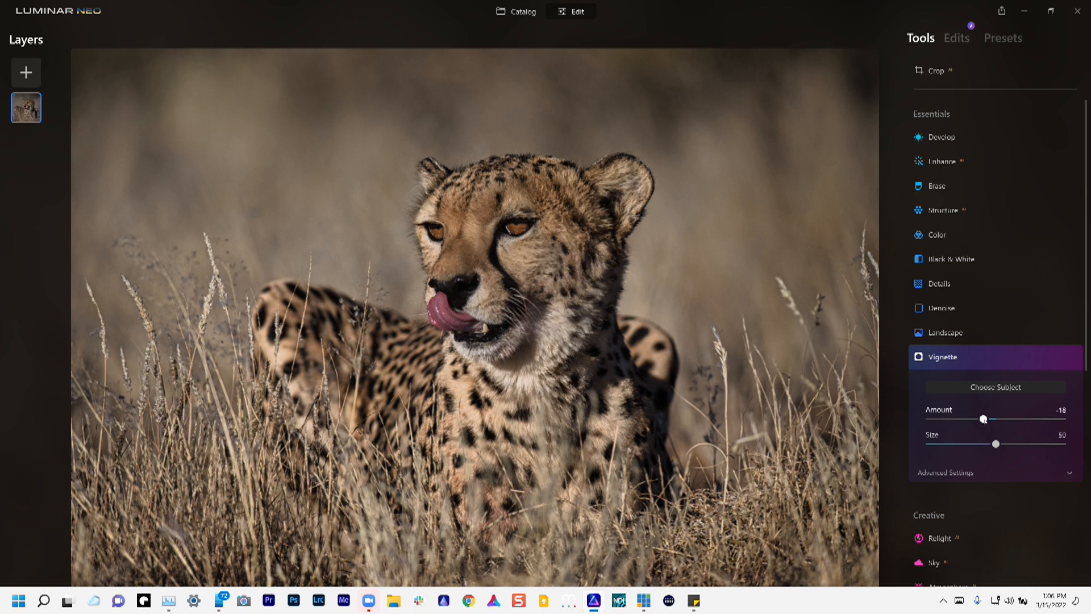
left_click_drag(983, 418, 960, 419)
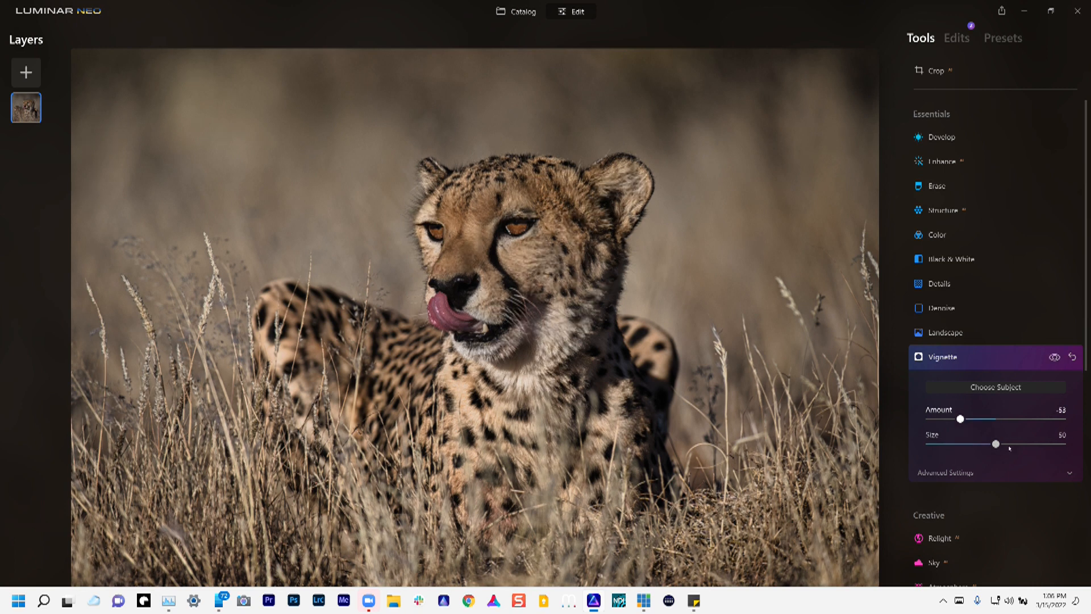
left_click_drag(993, 444, 982, 444)
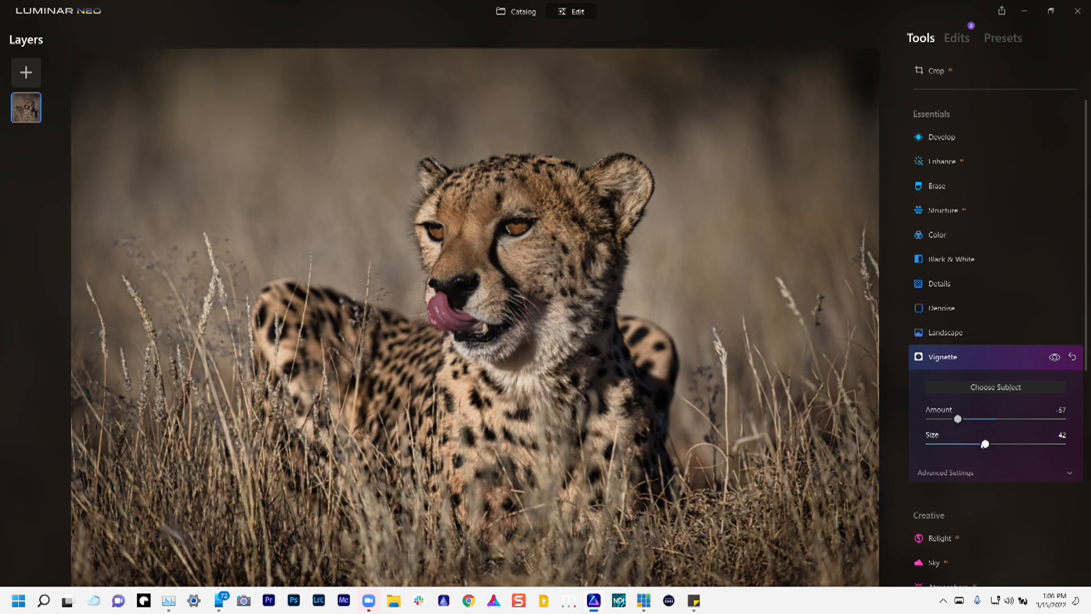
left_click_drag(988, 444, 979, 445)
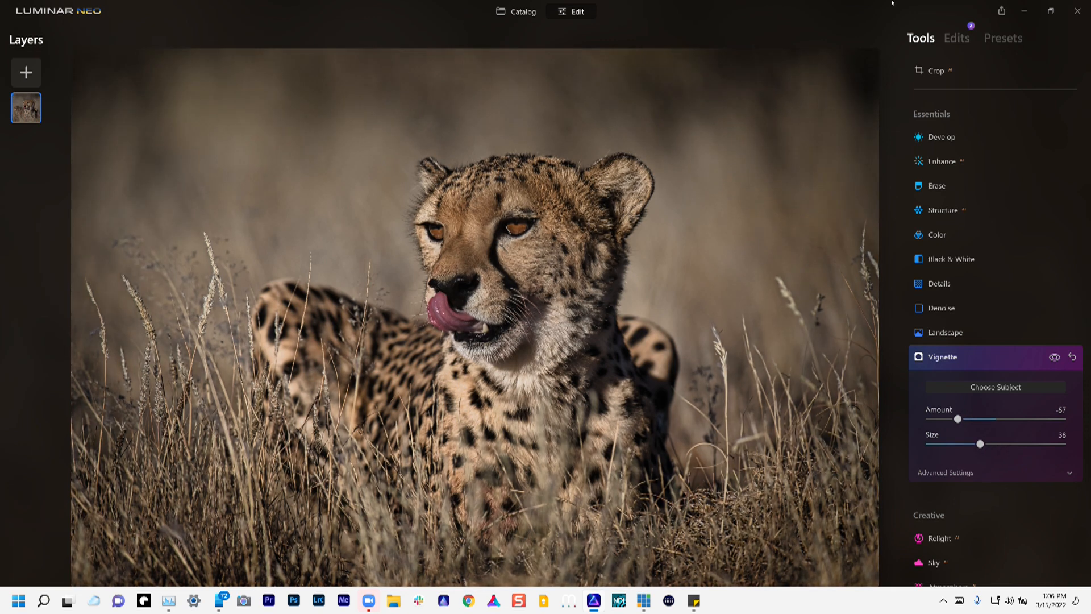
left_click(520, 11)
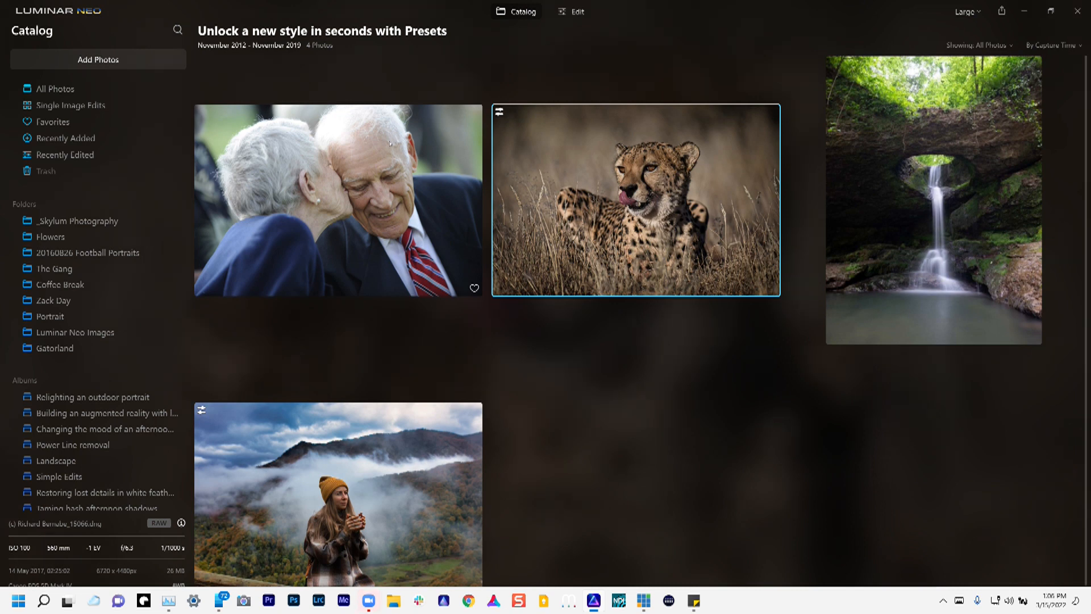
- Apply the Soulful Monochrome preset to the elderly couple photo and return to the catalog
double_click(338, 200)
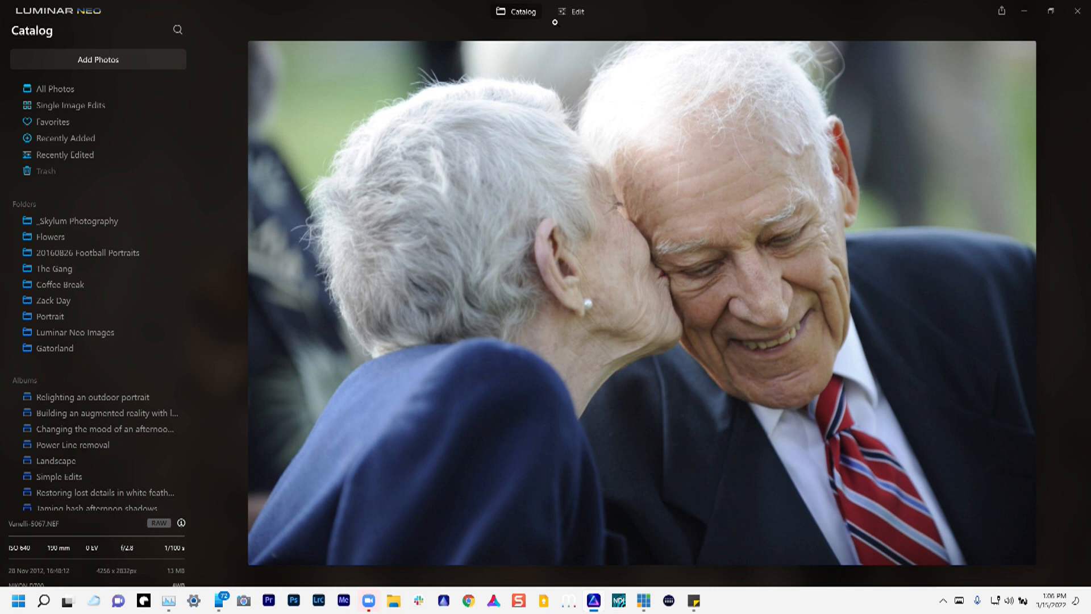
left_click(576, 11)
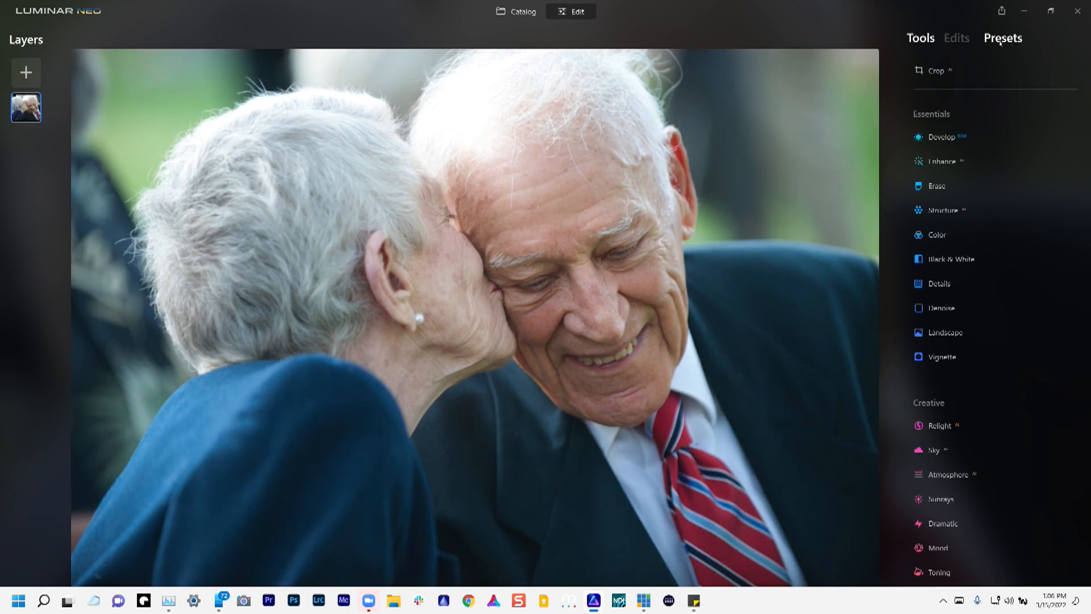
left_click(1002, 39)
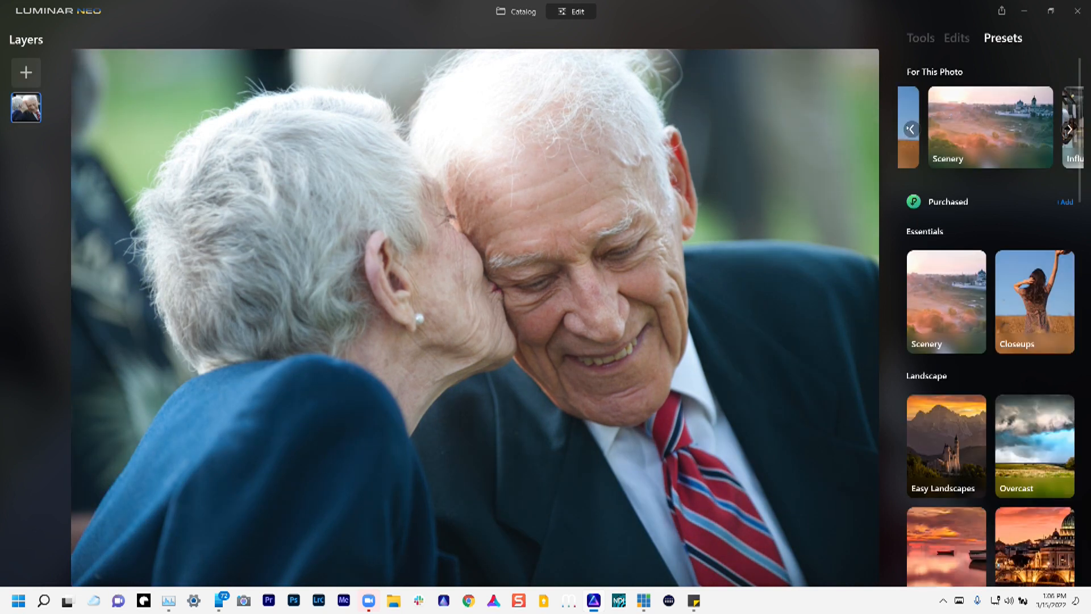
left_click(1070, 128)
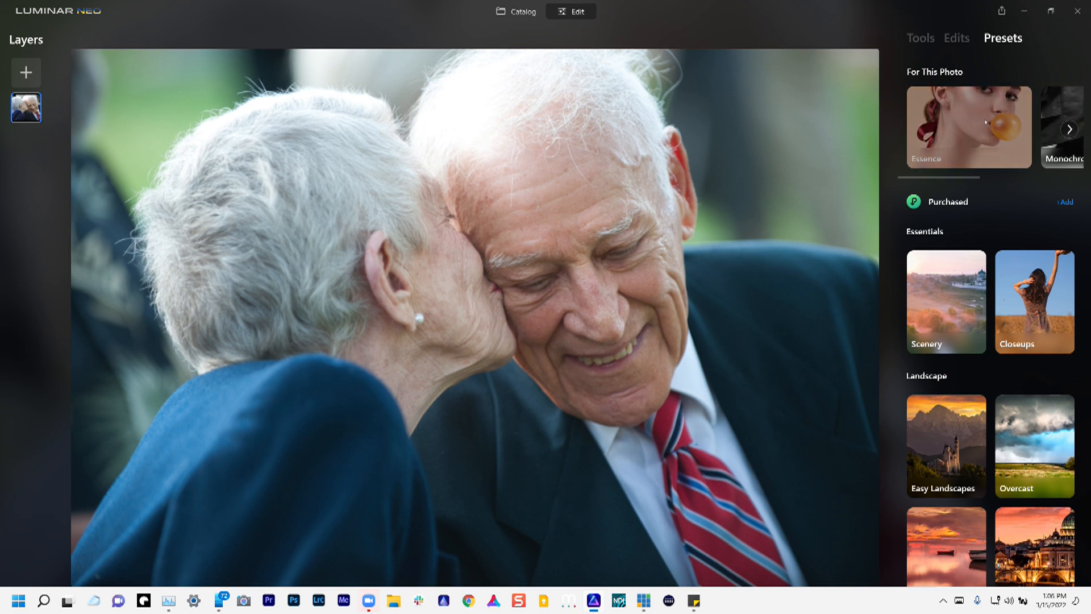
left_click(1058, 127)
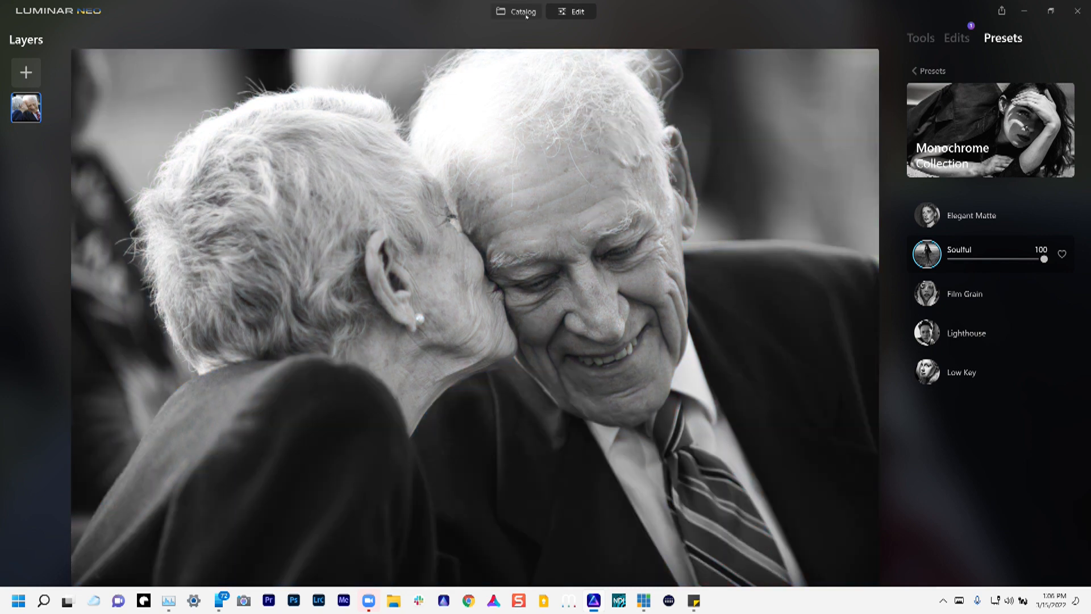
left_click(520, 12)
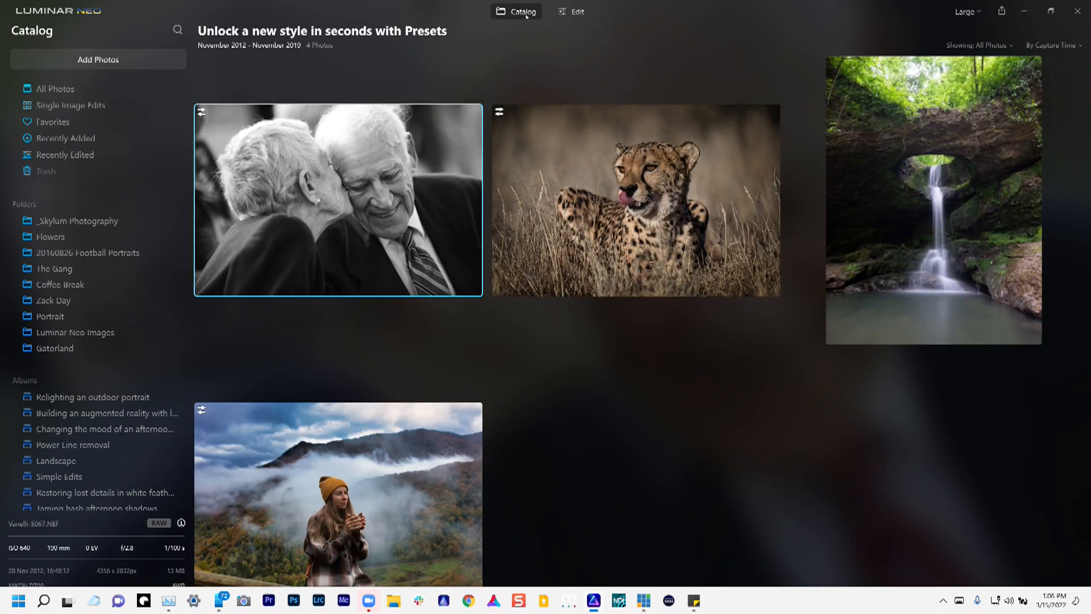
- Try the Deadly Reef preset from Waterscapes on the waterfall photo, then return to all collections
double_click(932, 200)
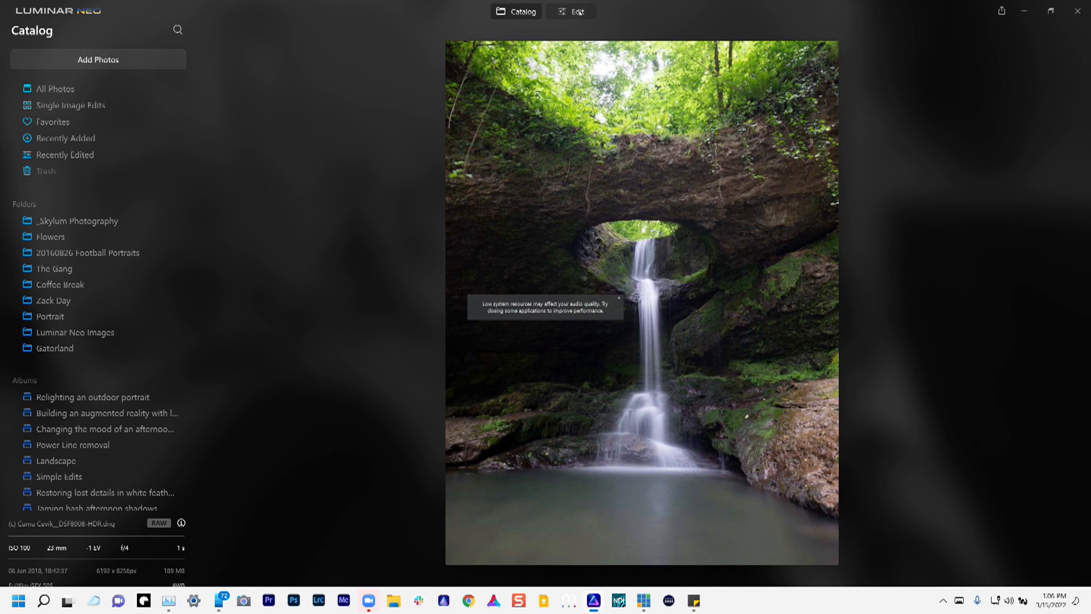
left_click(572, 11)
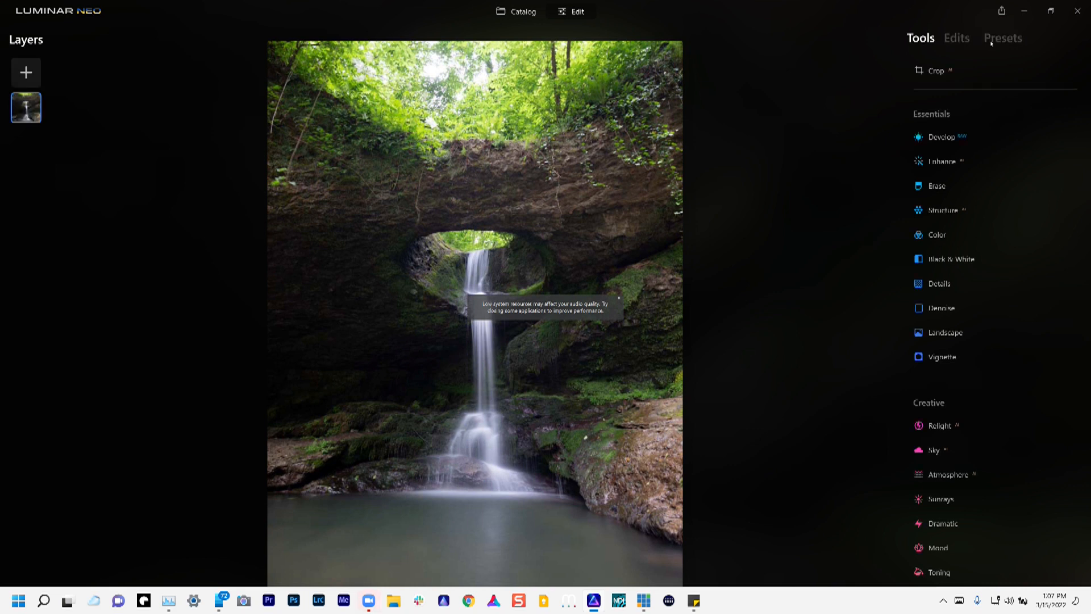
left_click(1002, 38)
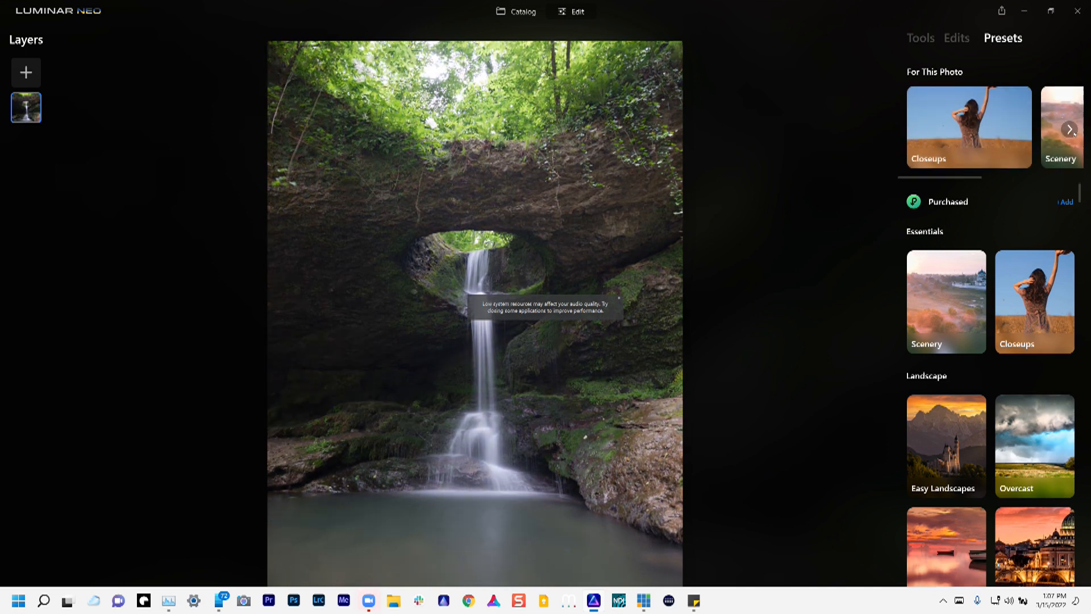
left_click(1070, 130)
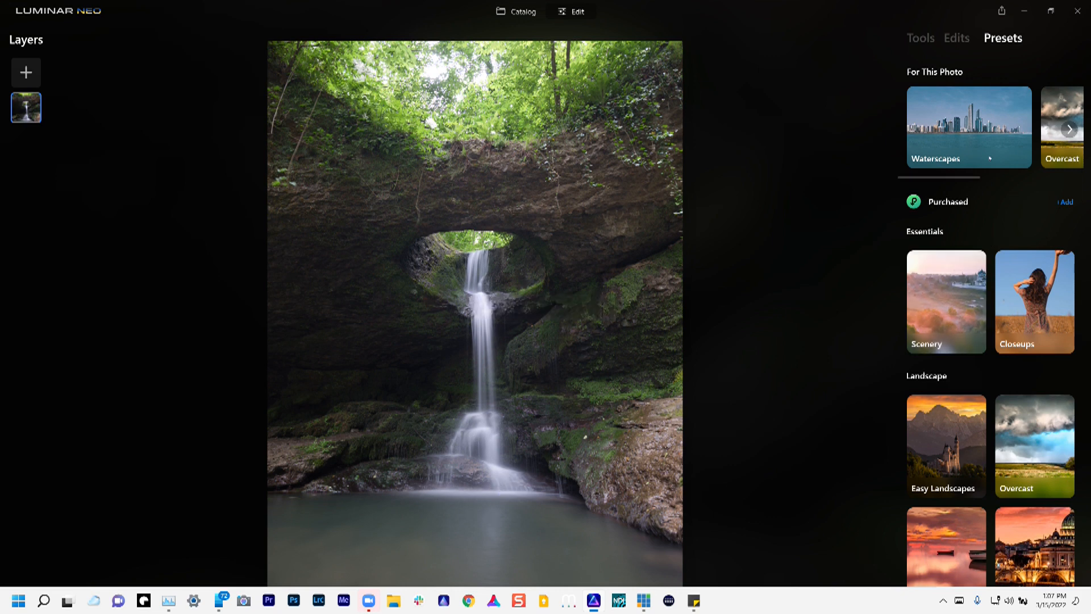
left_click(968, 126)
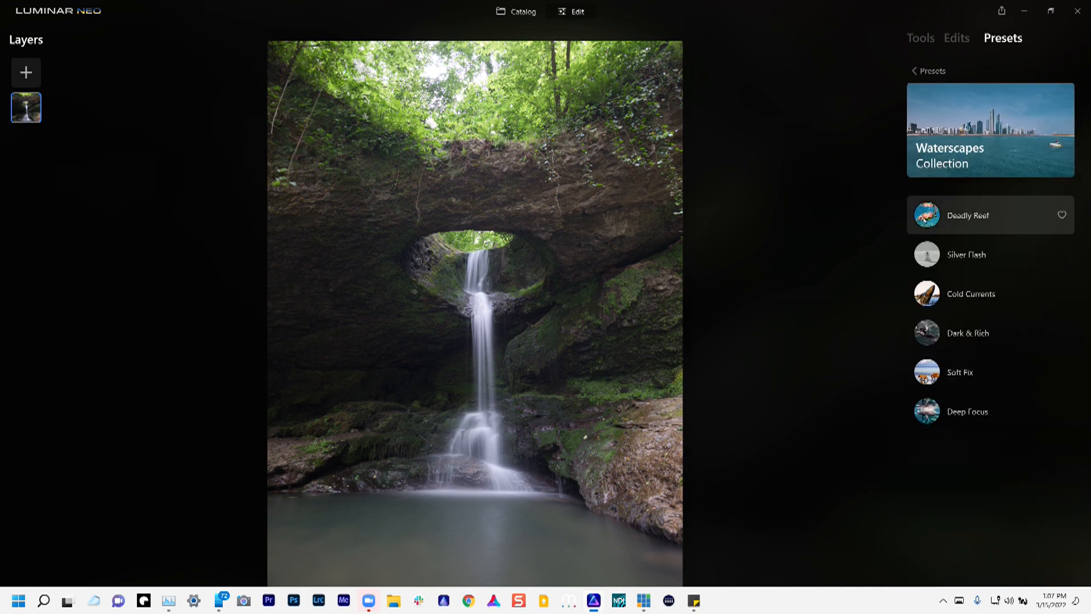
left_click(966, 214)
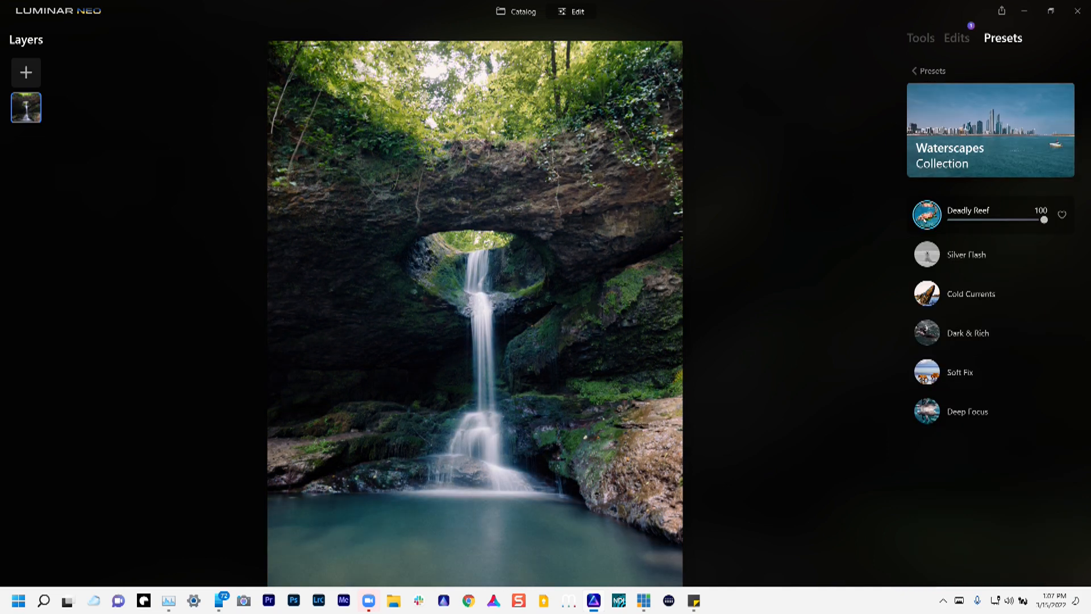
mouse_move(967, 333)
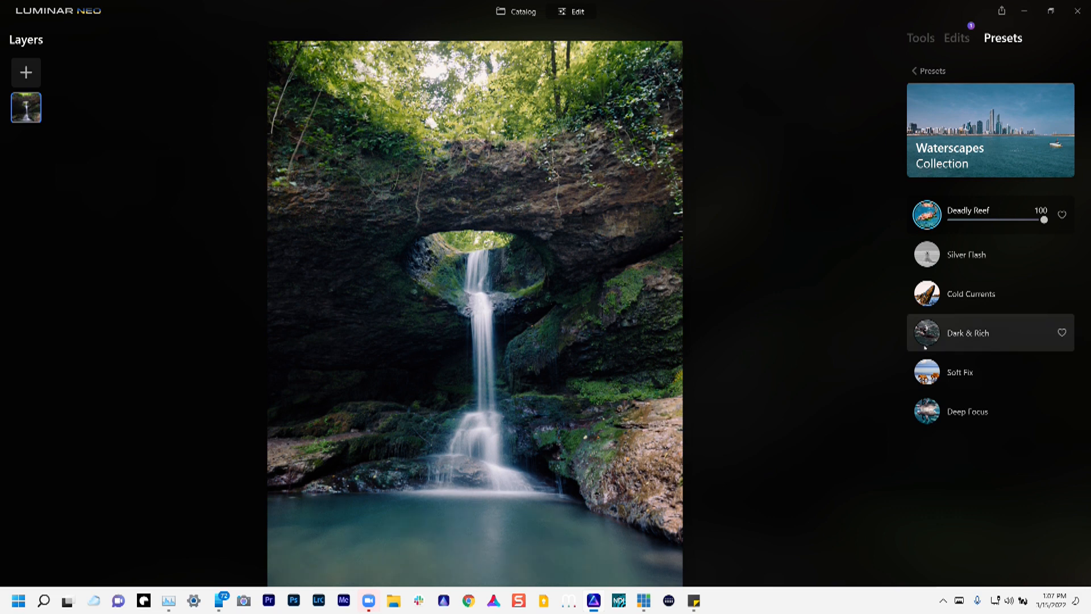
left_click(959, 373)
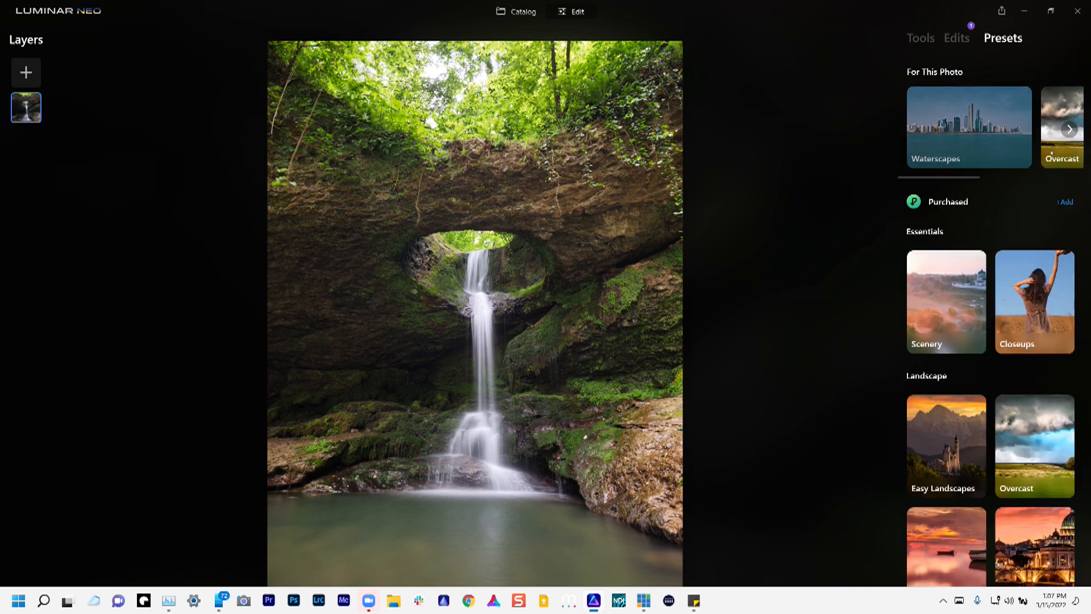
- Apply the Overcast collection's Dynamic Result preset to the waterfall photo and return to the catalog
left_click(1070, 129)
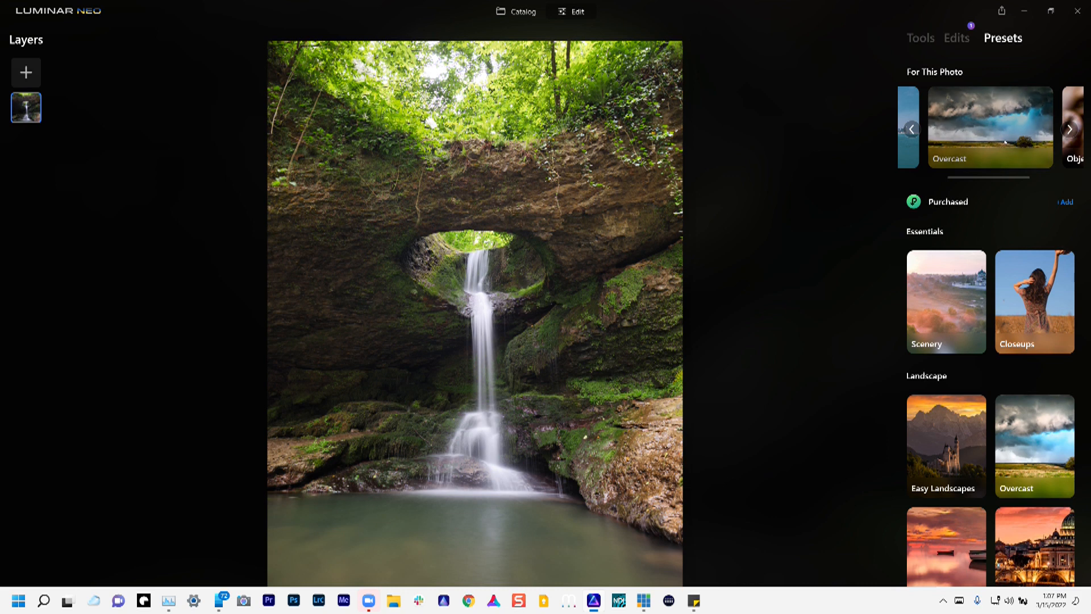
left_click(988, 126)
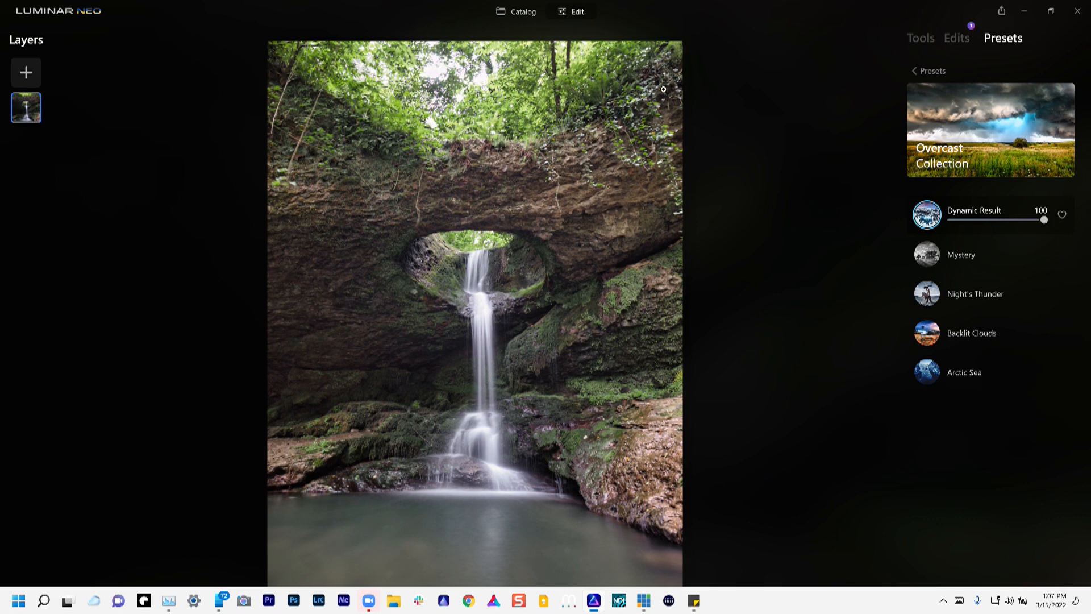
left_click(516, 11)
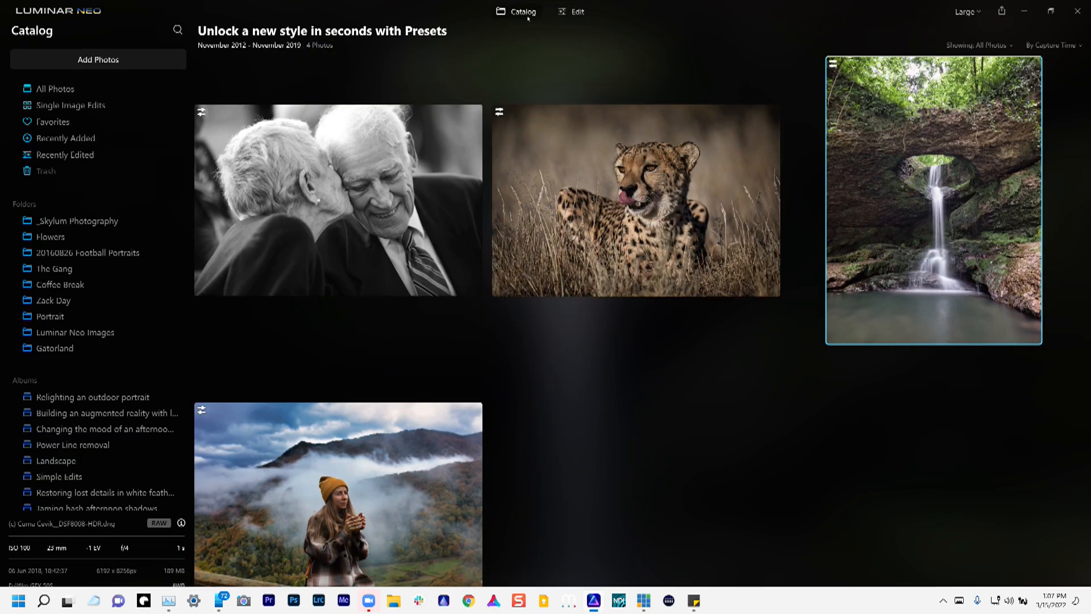
- Select the foggy hiker photo in the catalog and bring up its context menu
left_click(338, 467)
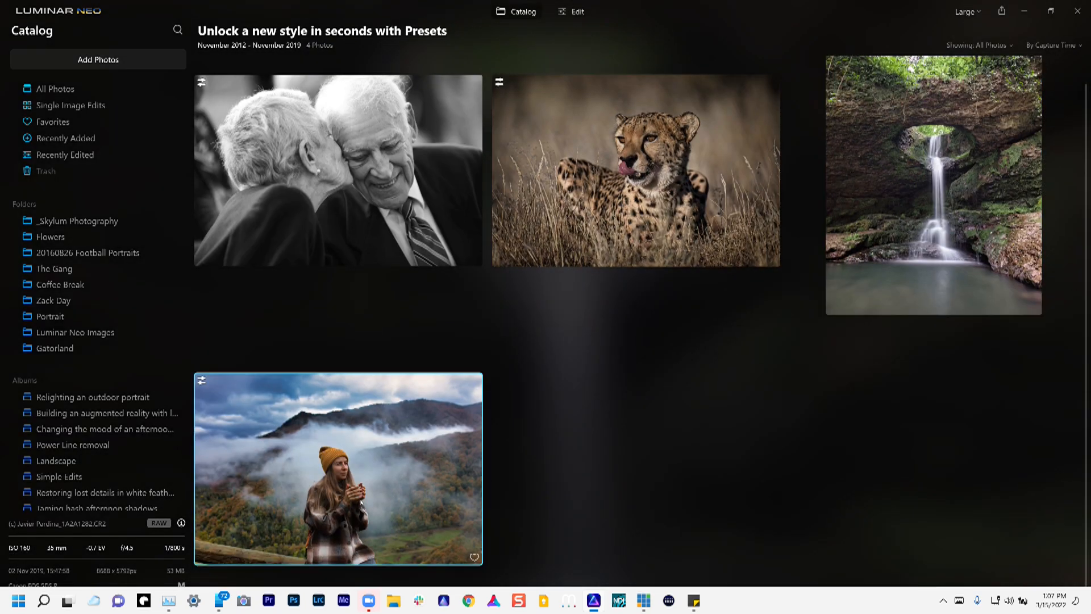
right_click(338, 469)
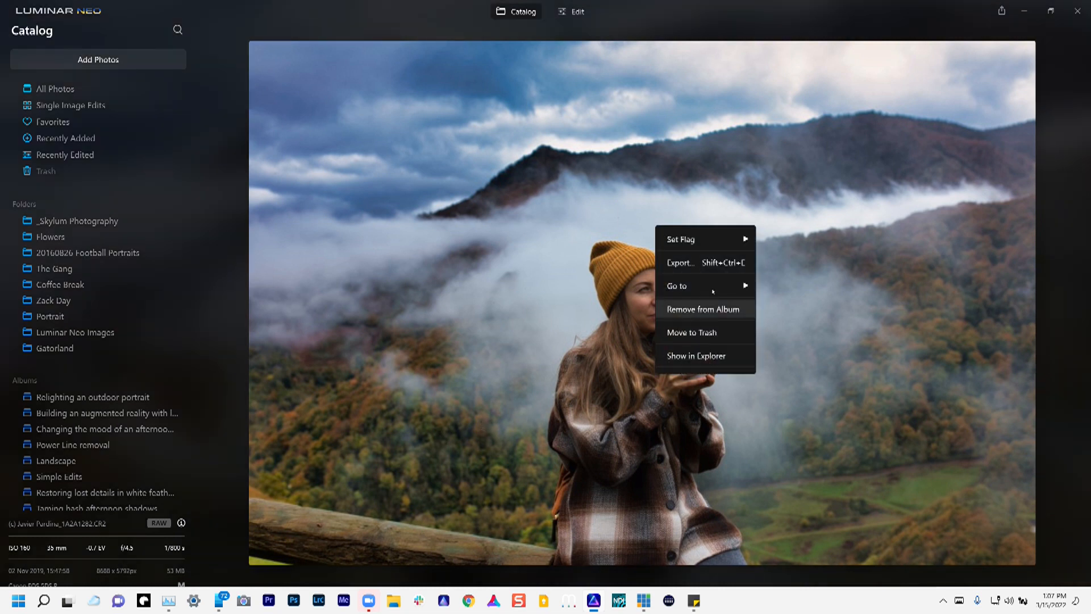
mouse_move(698, 326)
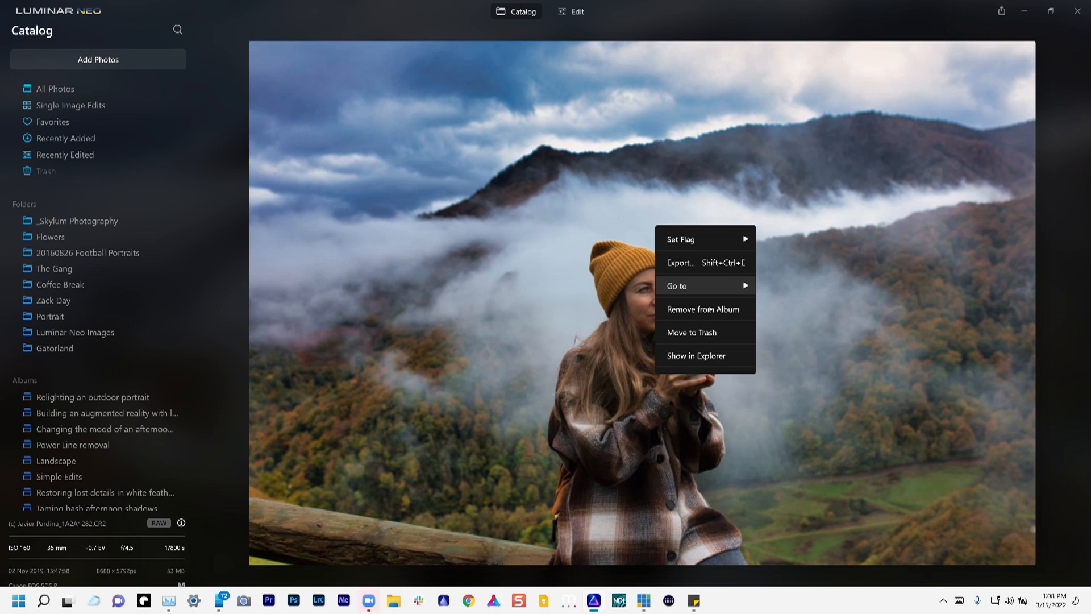
mouse_move(555, 76)
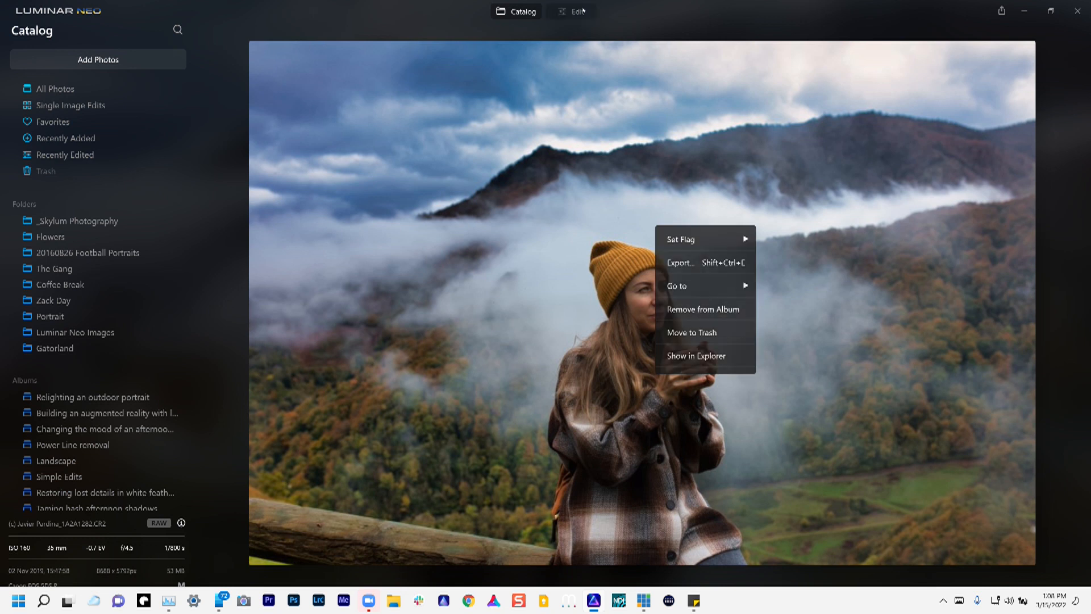
- Open the hiker photo for editing and discard all its existing edits
left_click(576, 11)
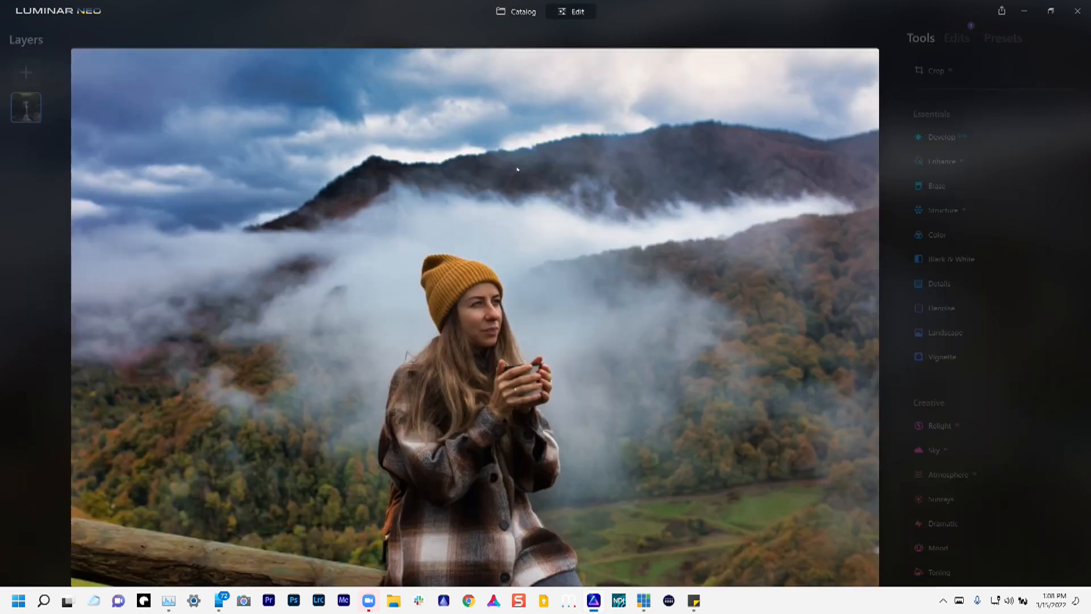
right_click(518, 180)
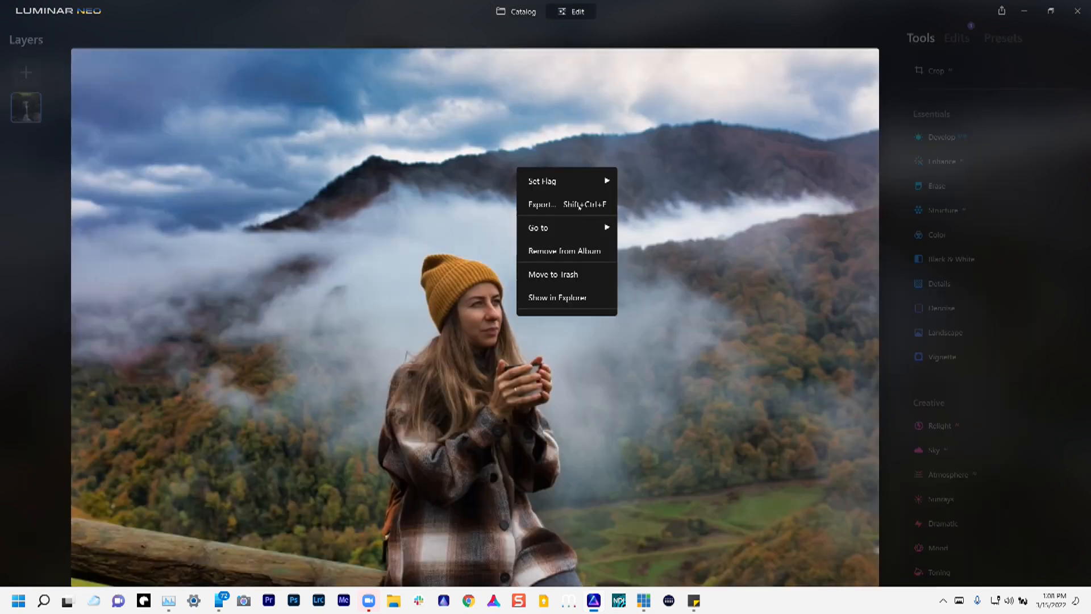
mouse_move(566, 204)
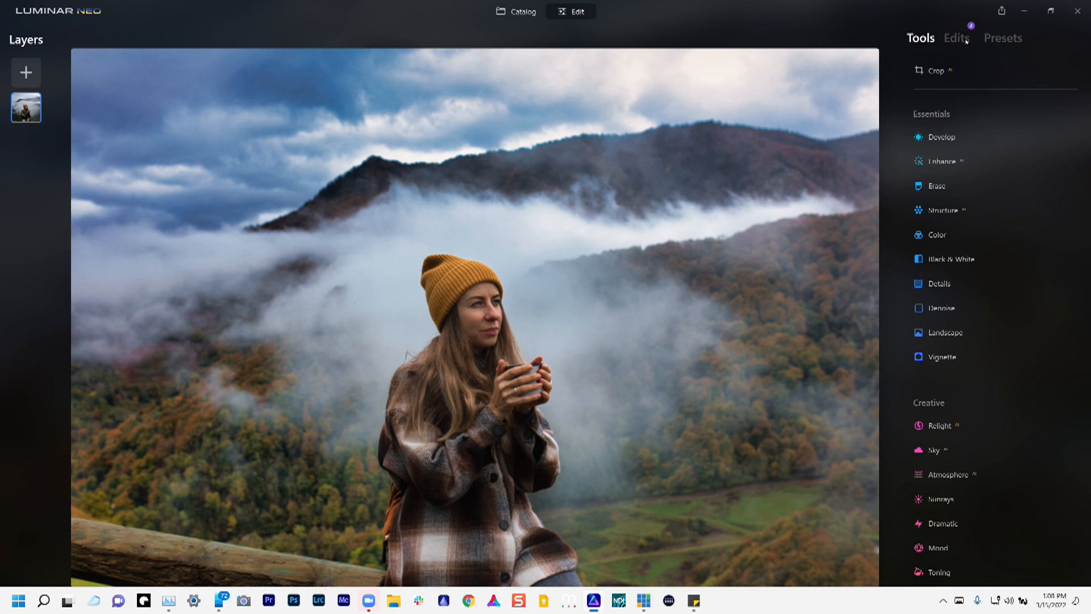
left_click(956, 38)
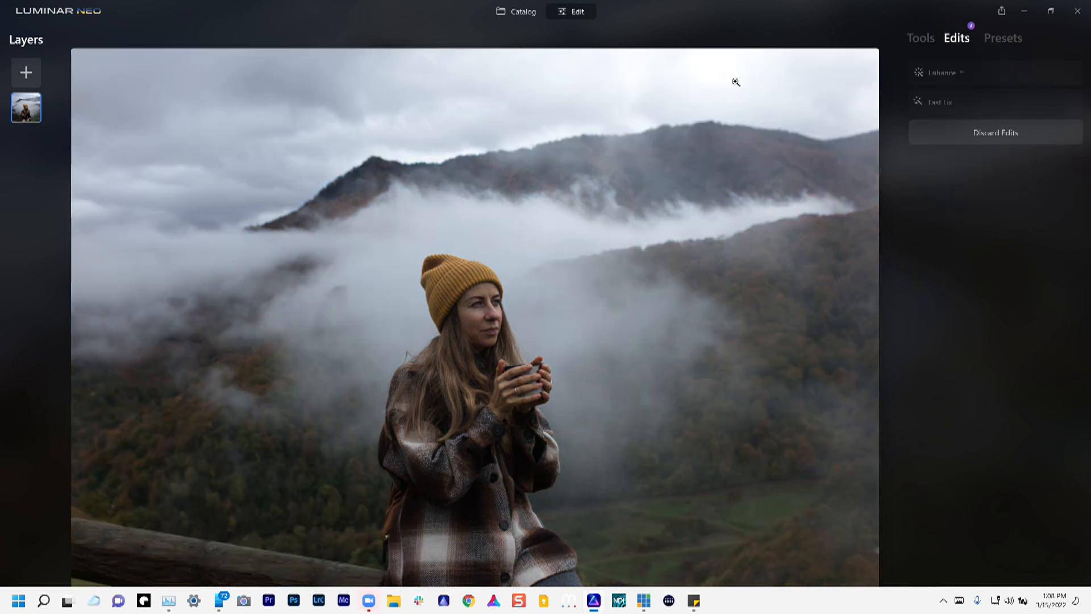
left_click(1002, 37)
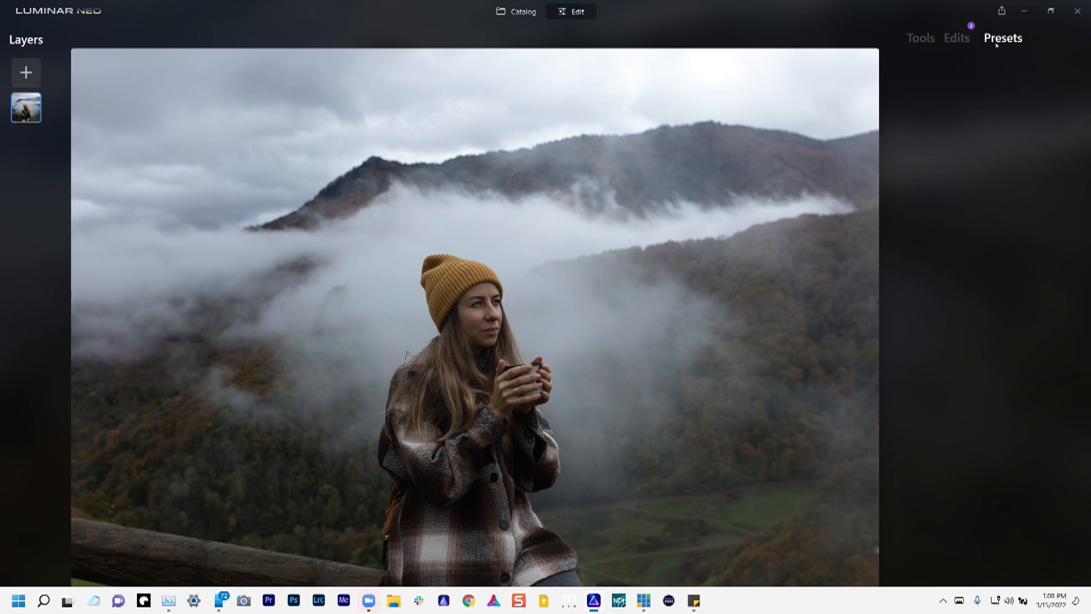
- Apply the Easy Landscapes Long Exposure preset, confirming it replaces previous edits
left_click(1002, 38)
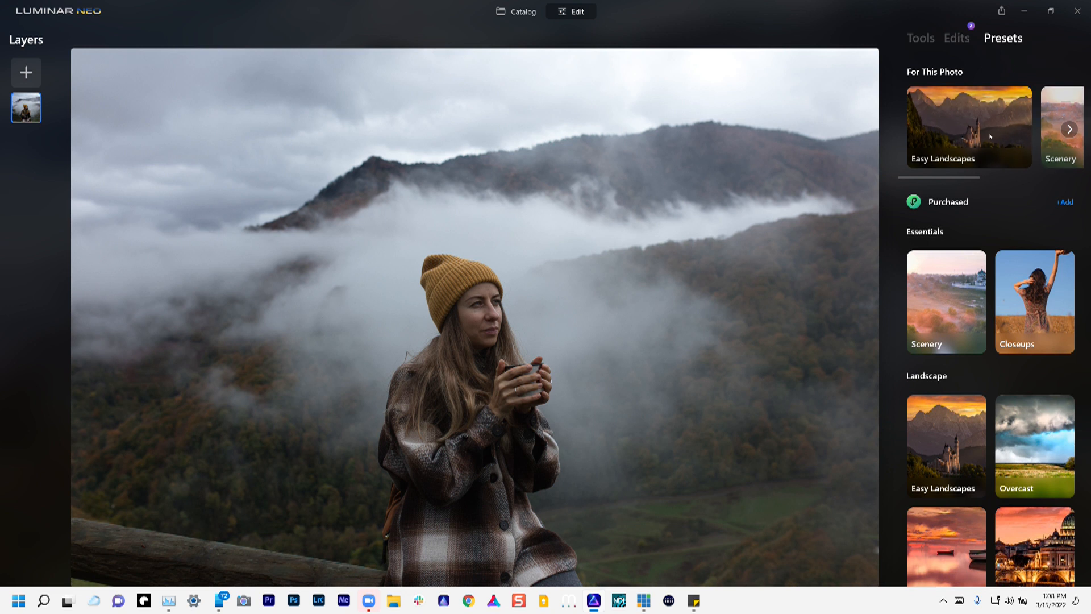
left_click(965, 127)
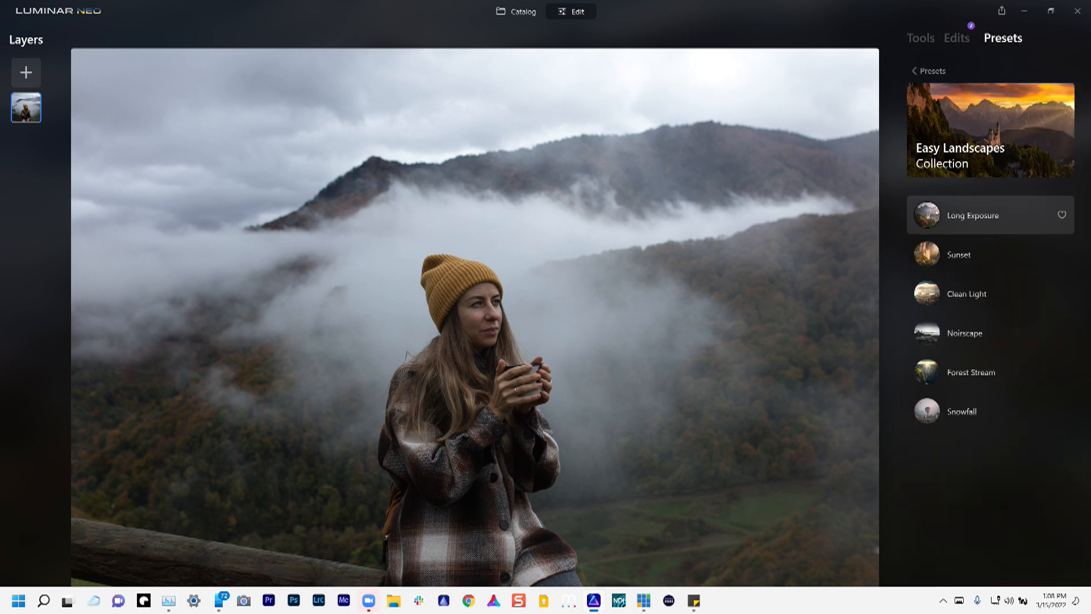
left_click(973, 215)
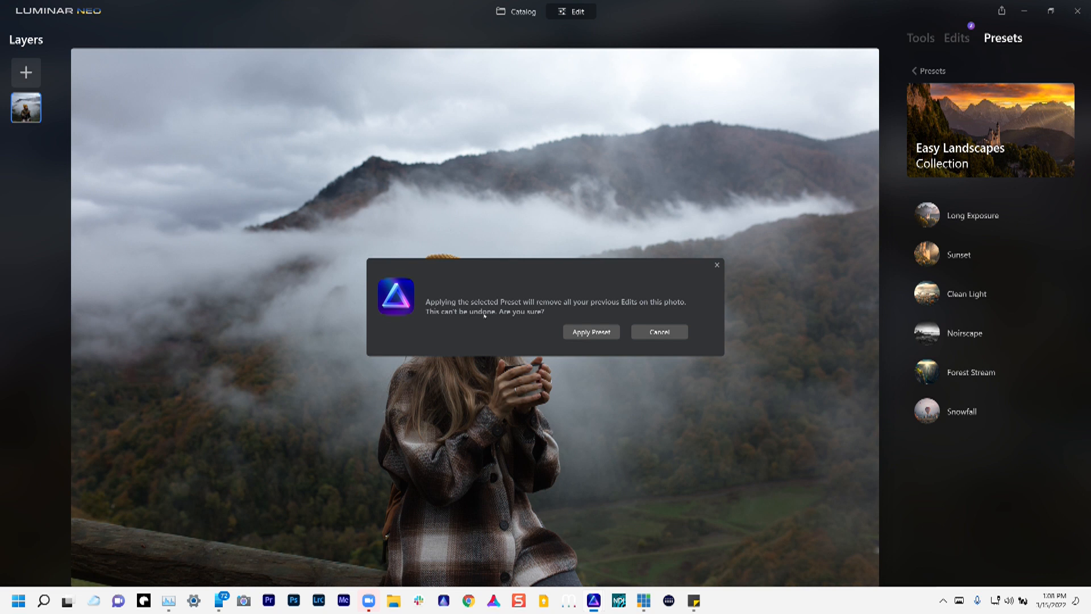
left_click(591, 331)
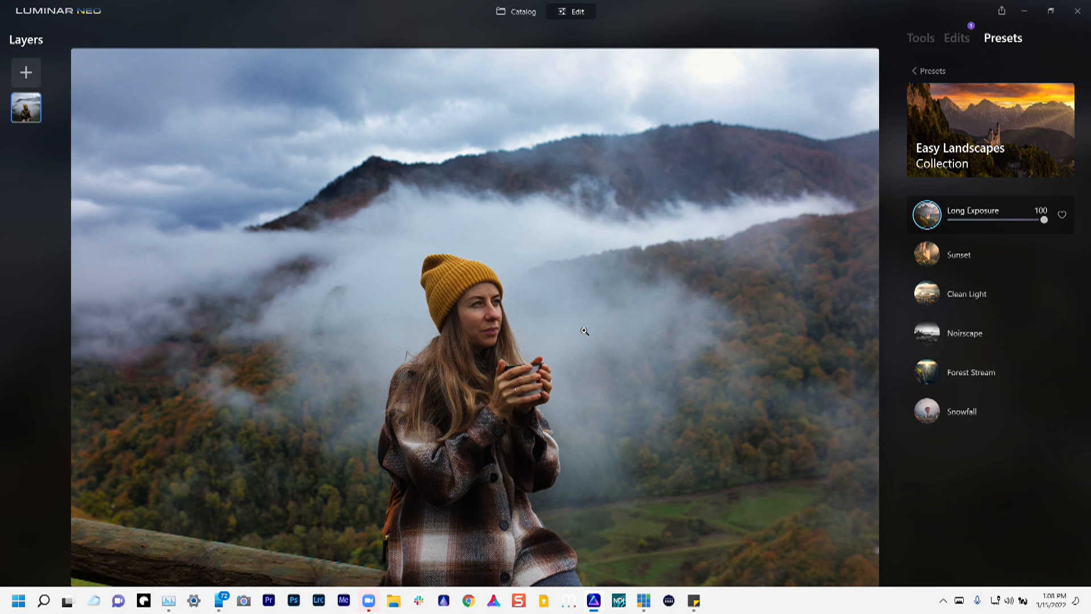
- Try Sunset and Clean Light, then settle on the Forest Stream preset at full strength
left_click(959, 254)
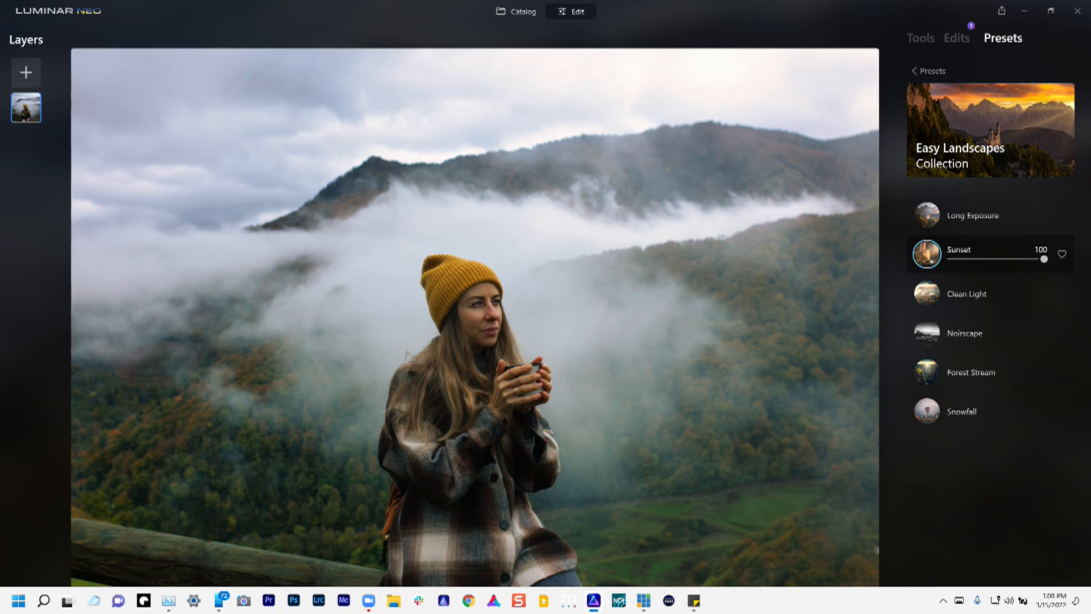
left_click(965, 293)
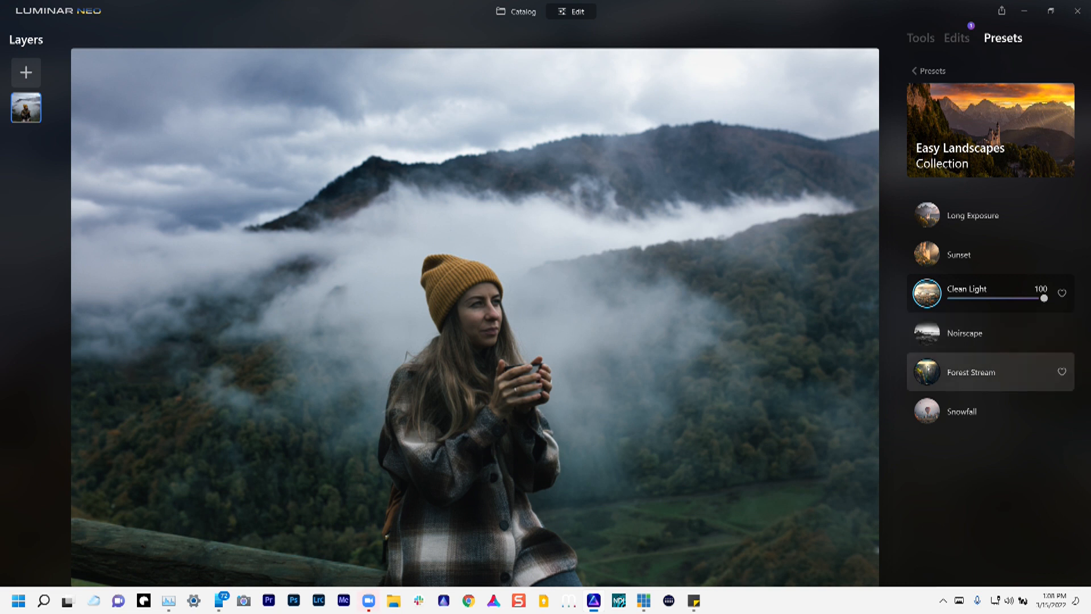
left_click(988, 372)
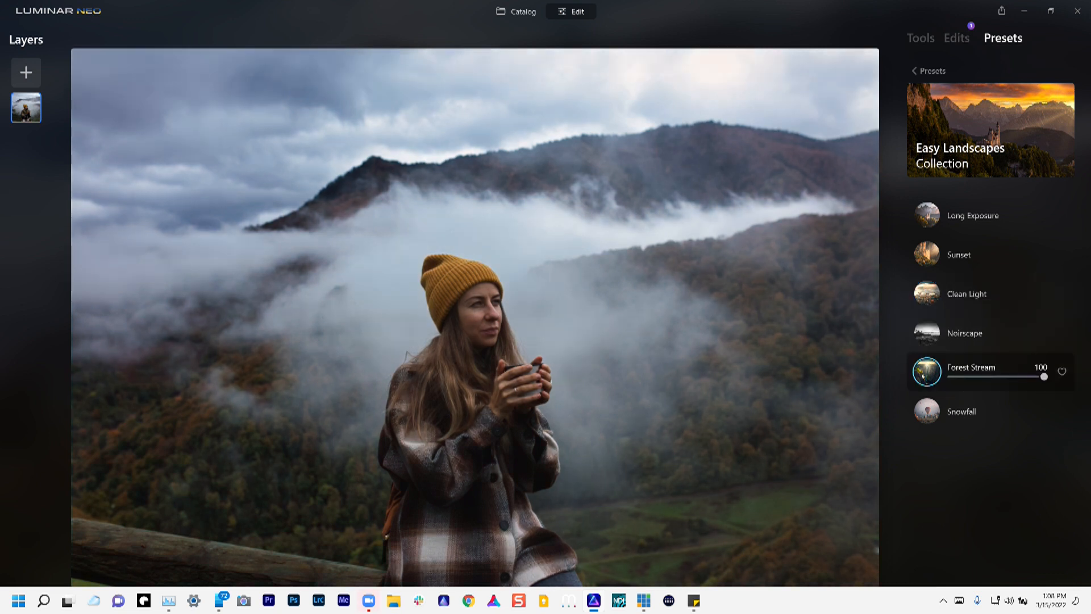
left_click(955, 37)
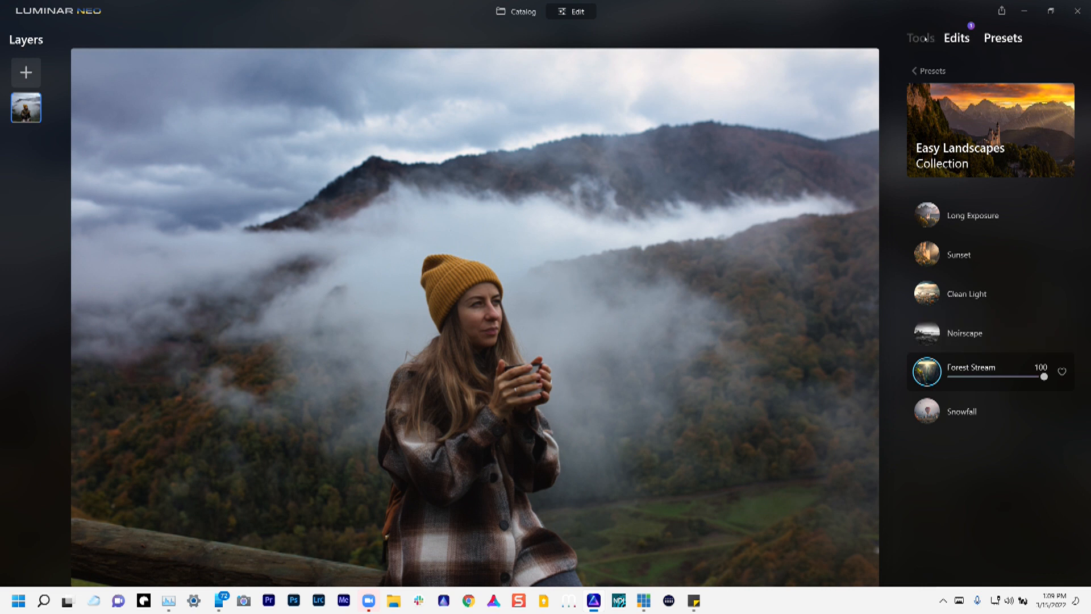
- In the Portrait Face tool, set Face Light to 44 and Slim Face to 5
left_click(919, 38)
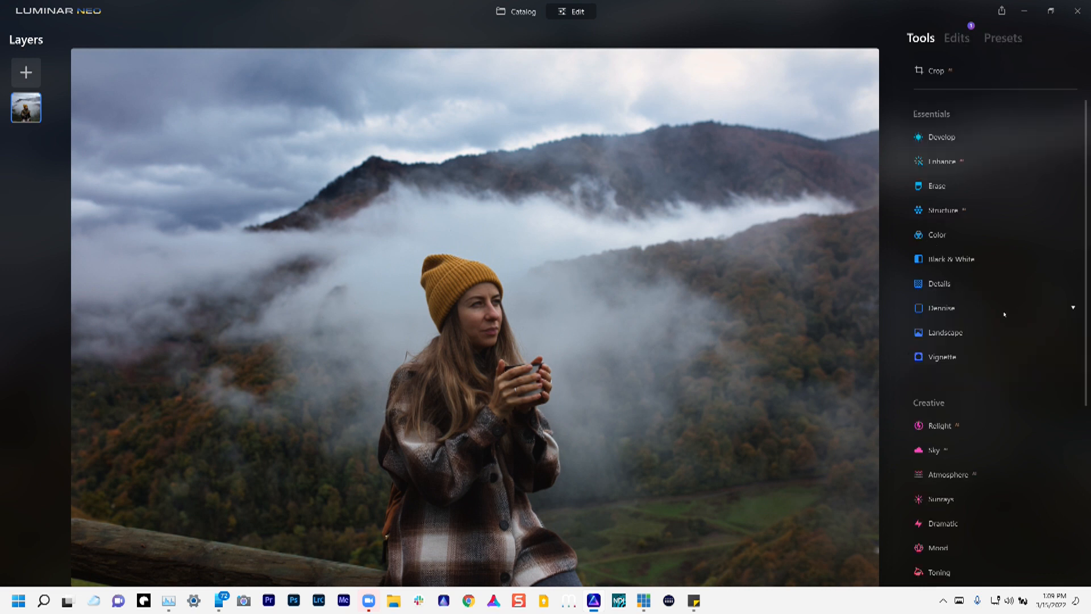
scroll("down", 3)
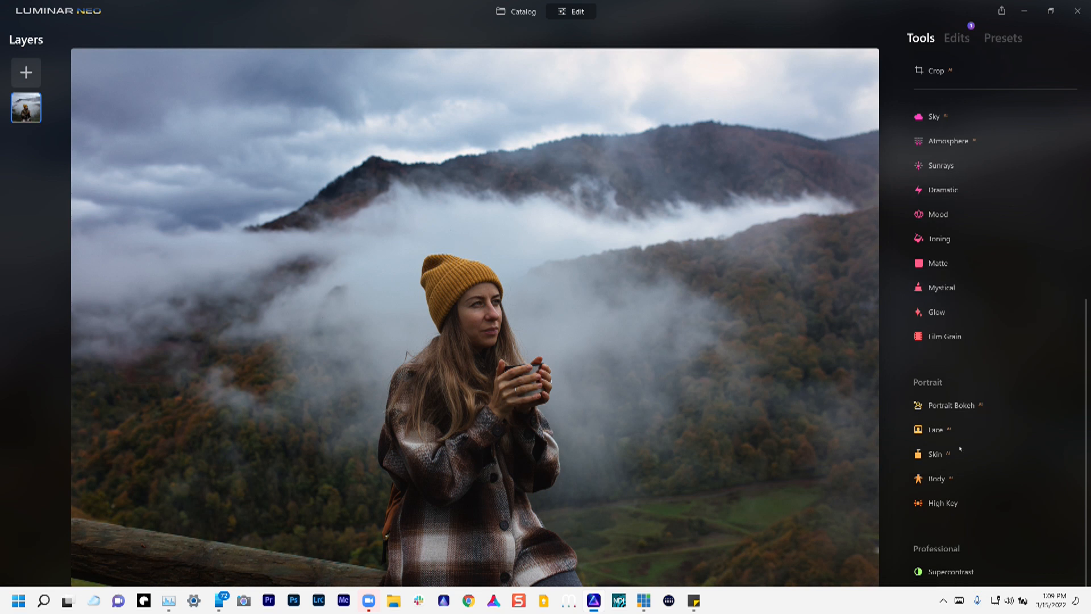
left_click(937, 430)
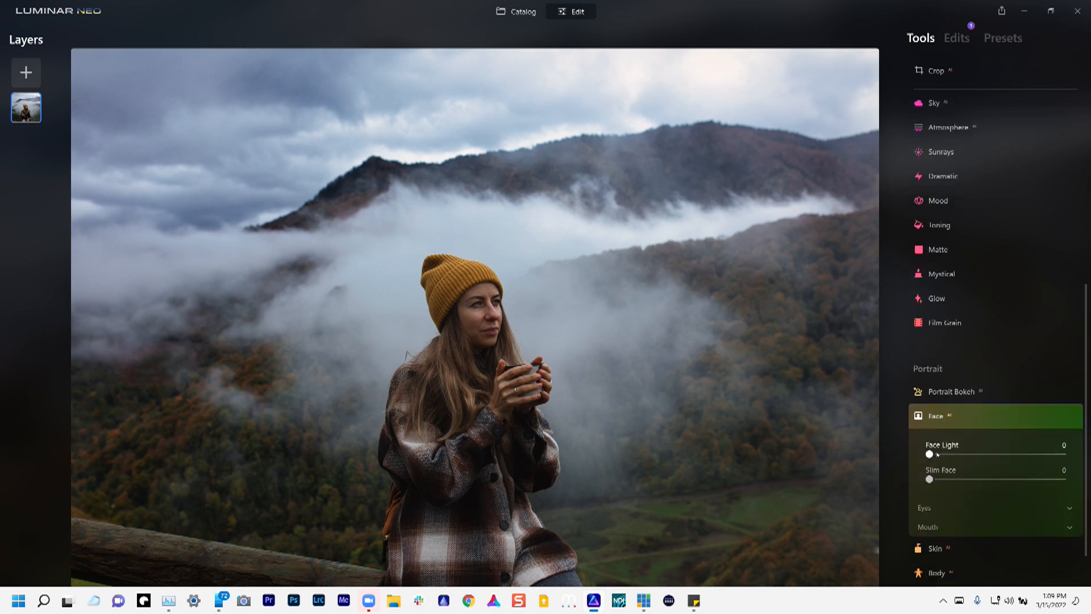
left_click_drag(928, 455, 987, 454)
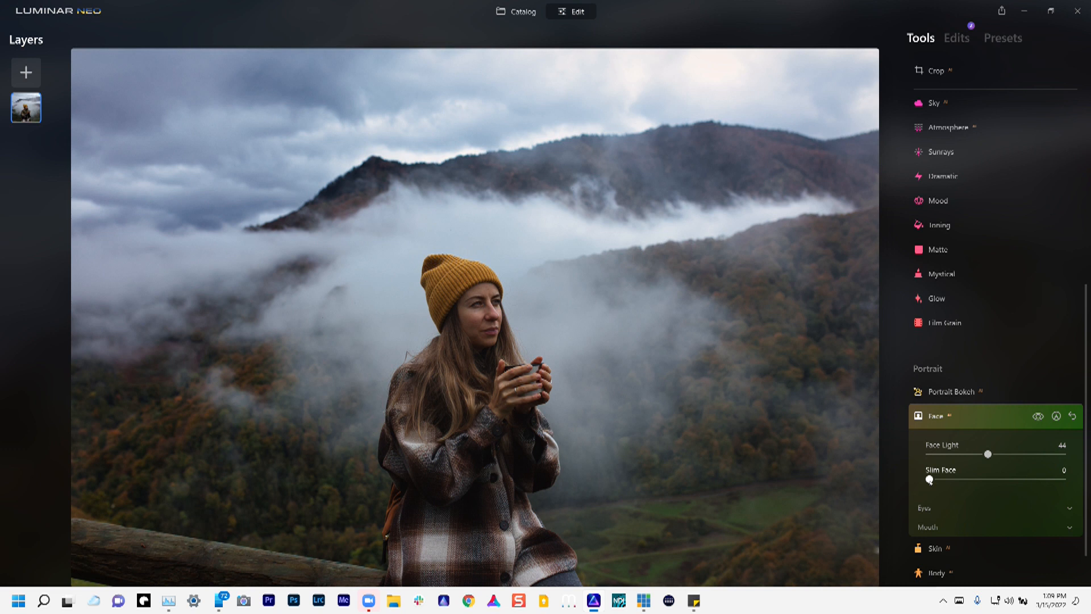
left_click_drag(944, 478, 955, 478)
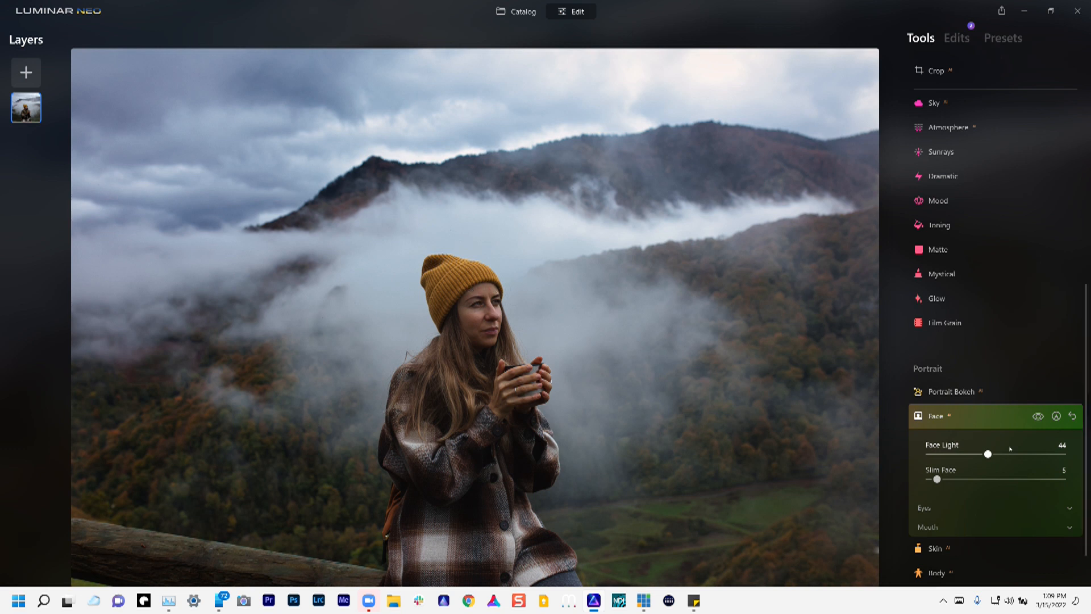
left_click_drag(987, 454, 995, 453)
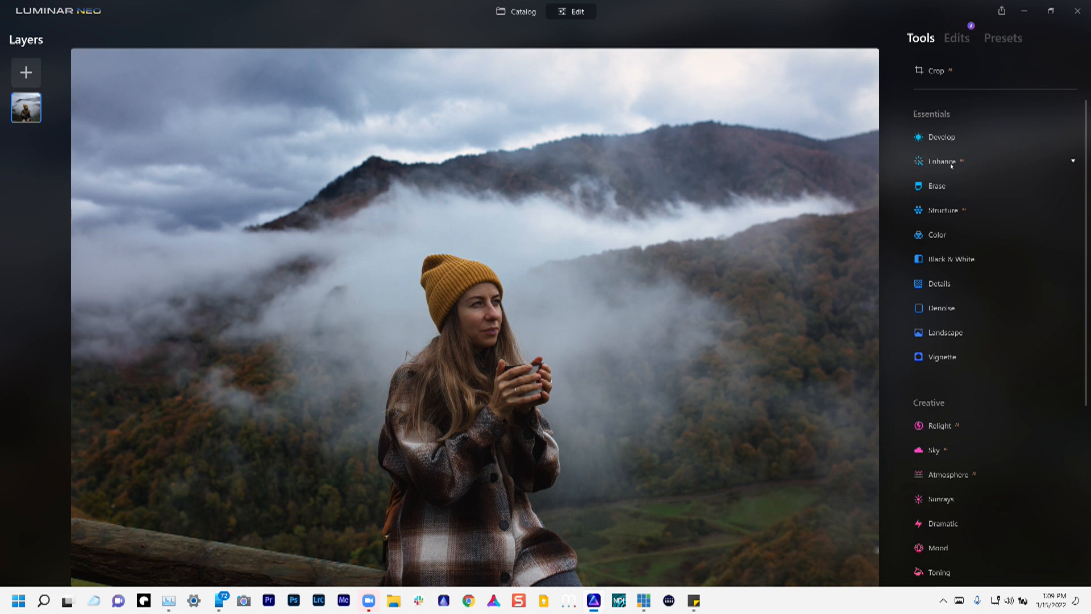
- Raise the Enhance tool's AI Accent from 22 to 28 on the hiker photo
left_click(943, 161)
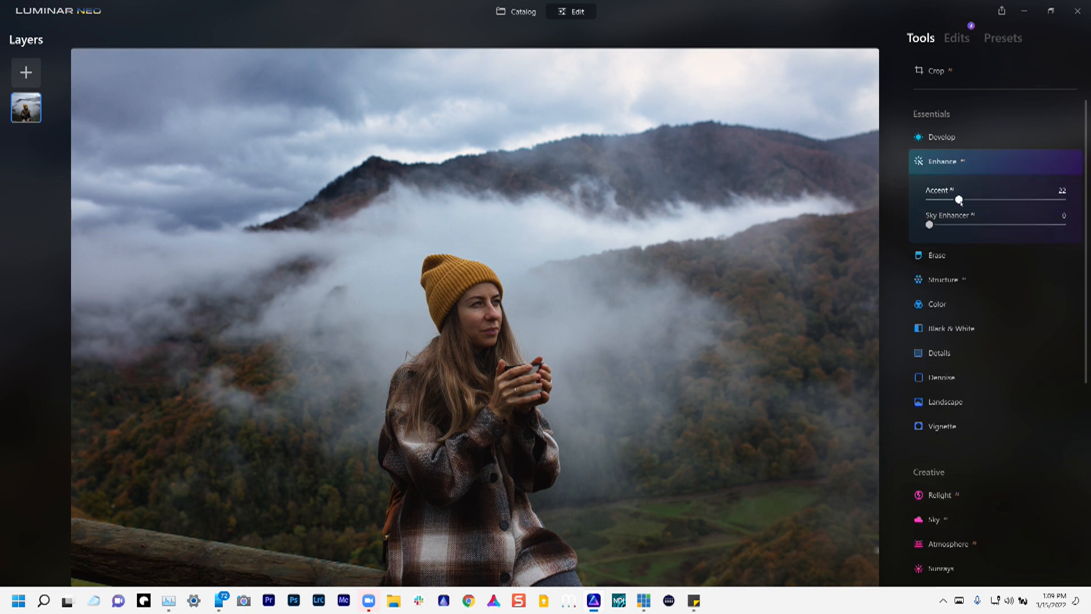
left_click_drag(958, 199, 968, 199)
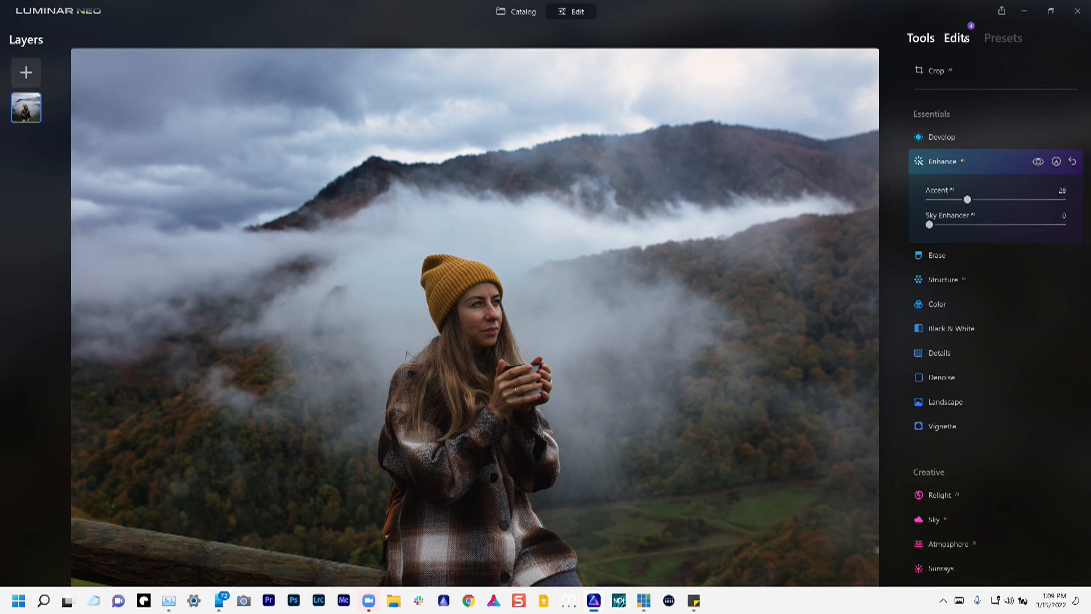
left_click(943, 160)
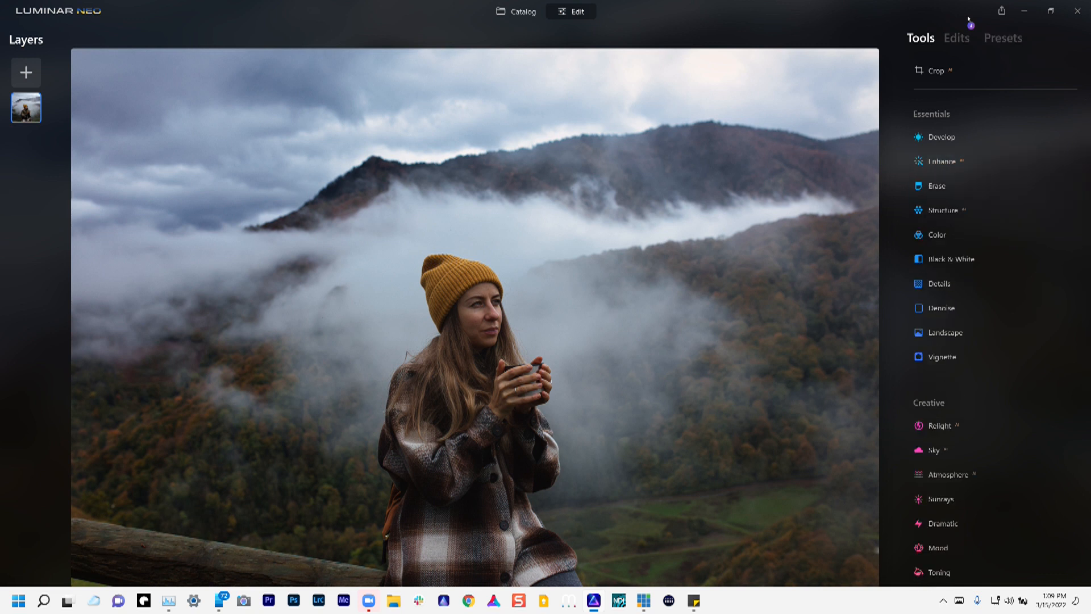
left_click(956, 38)
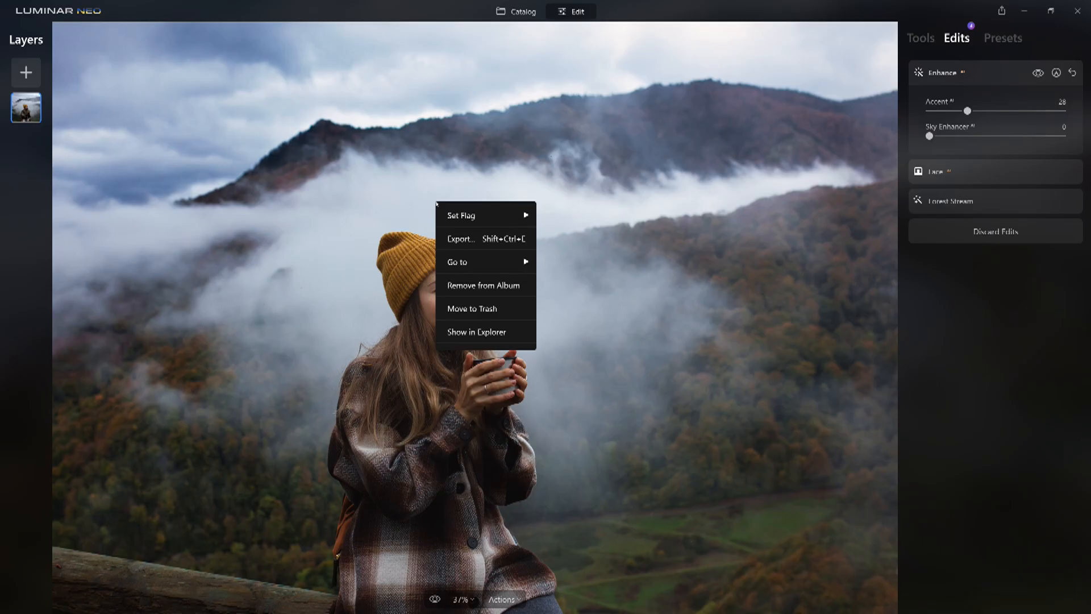
mouse_move(463, 261)
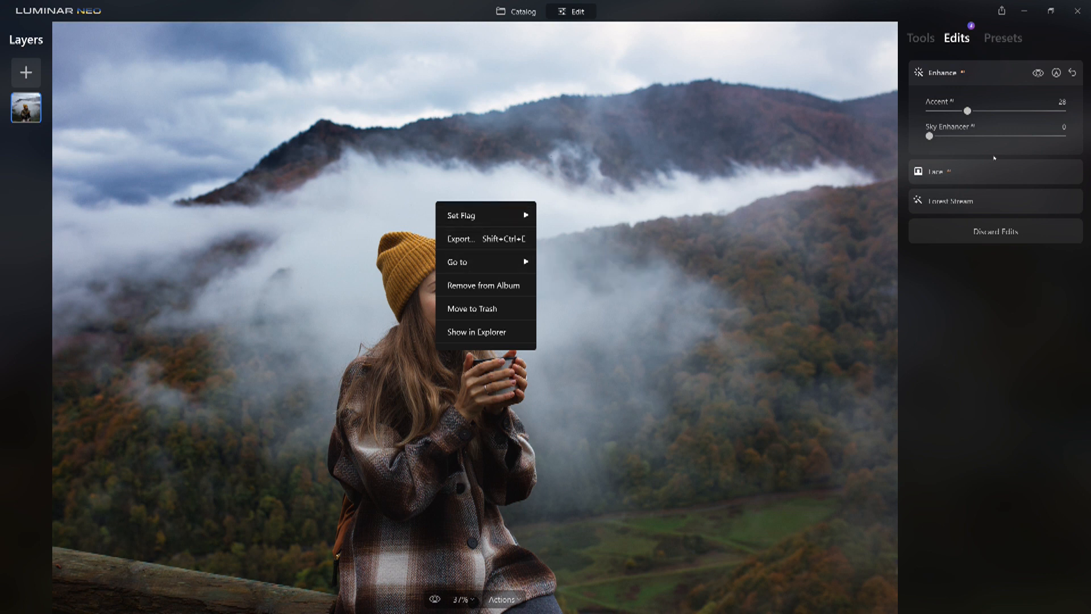
mouse_move(570, 245)
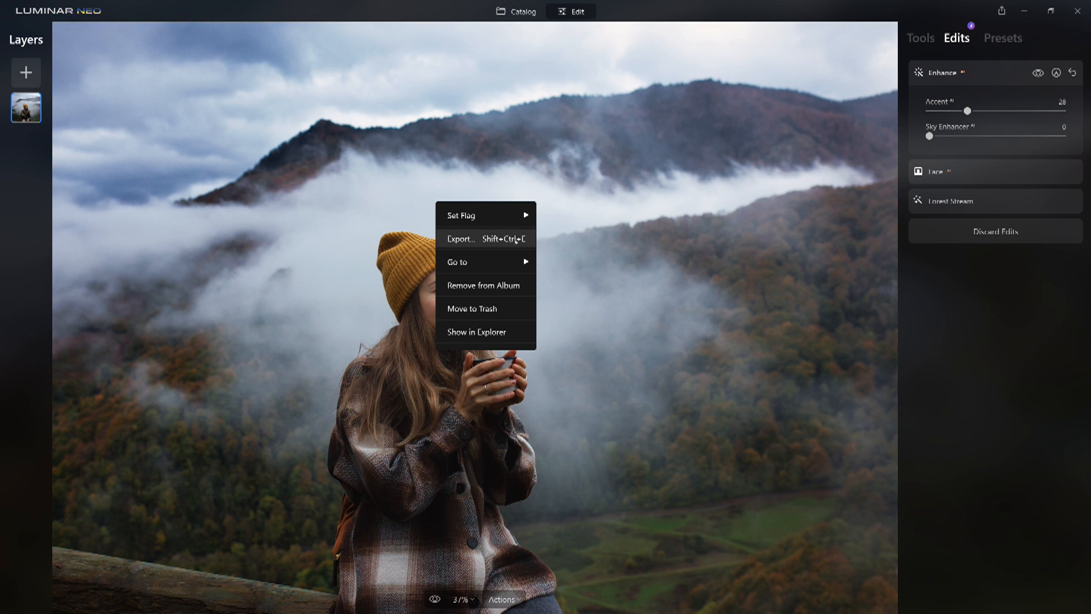
mouse_move(562, 256)
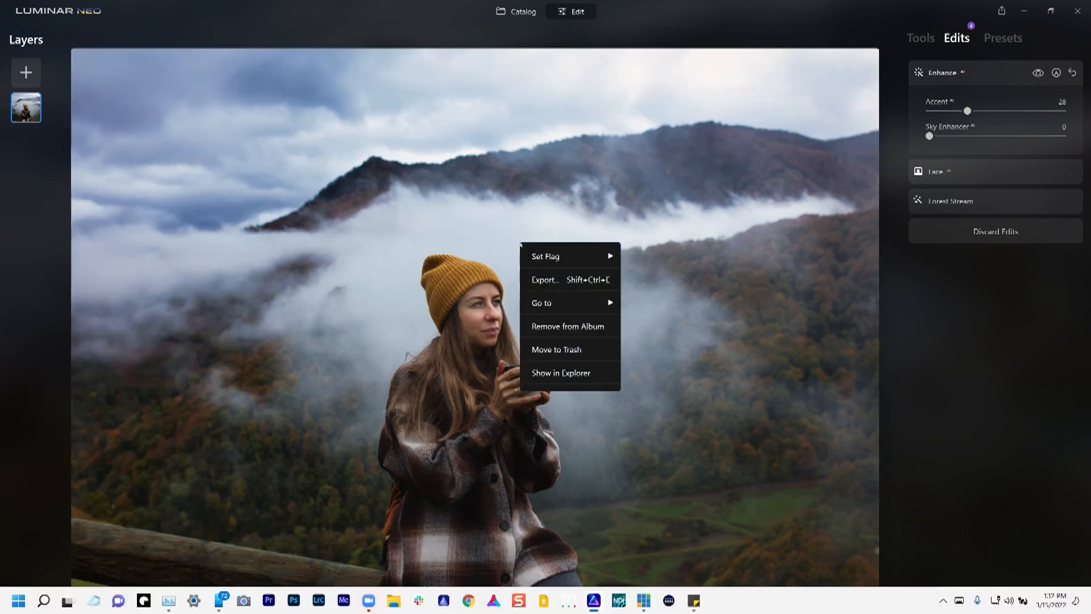
mouse_move(569, 302)
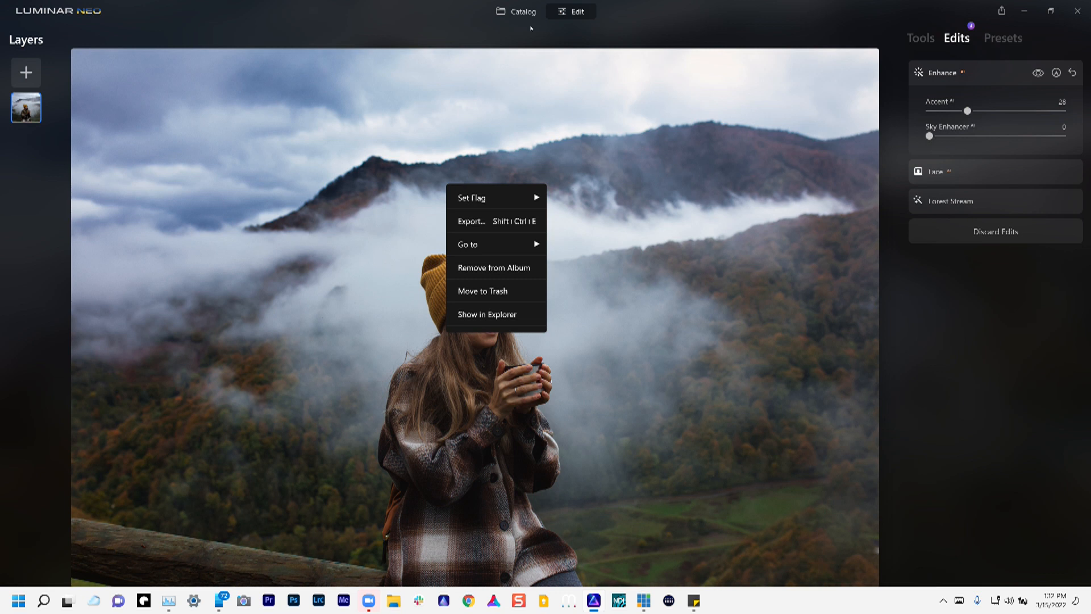
- Return from the editor to the catalog of four photos
left_click(516, 12)
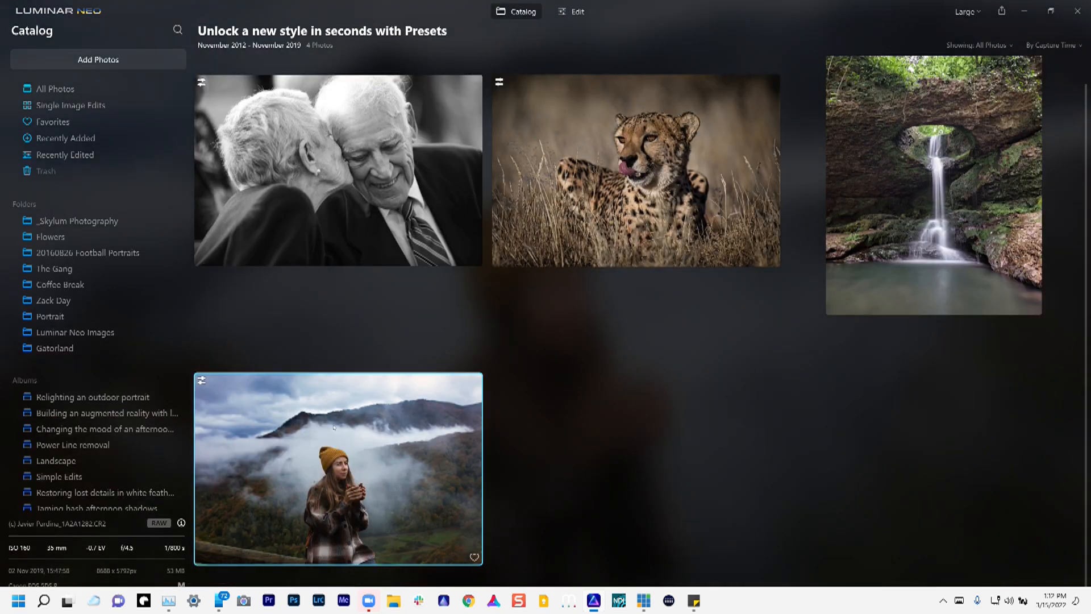
- Copy the hiker photo's adjustments, then bring up the cheetah photo's options
right_click(338, 468)
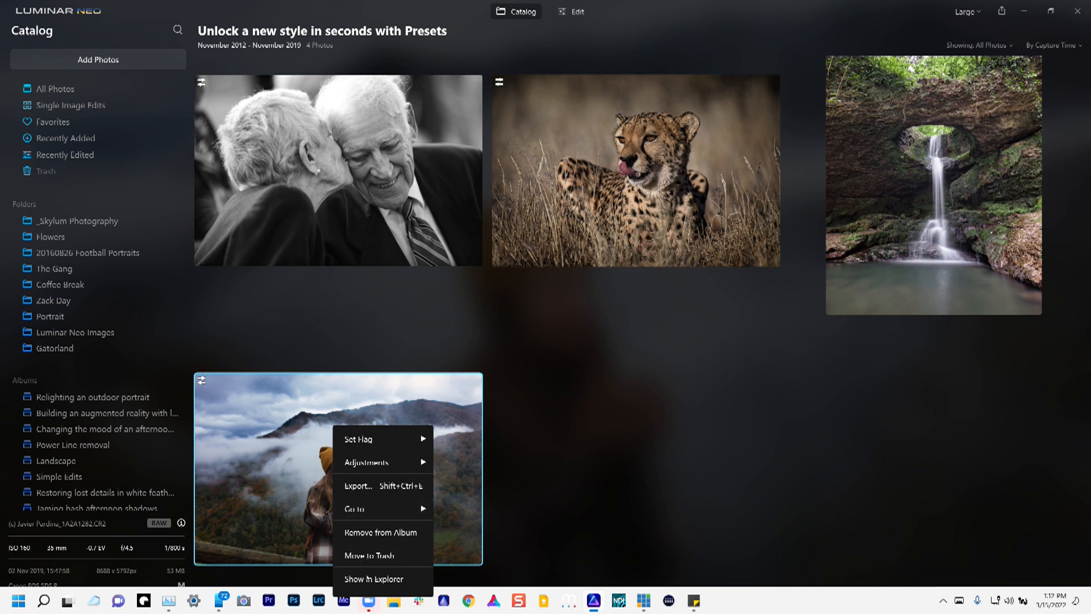
mouse_move(367, 461)
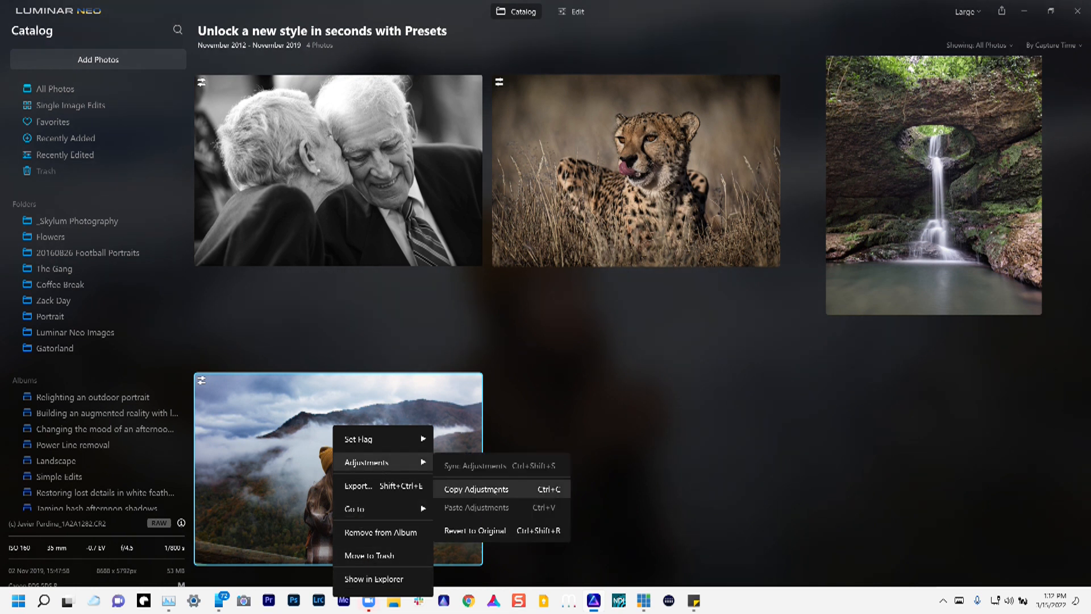
left_click(475, 487)
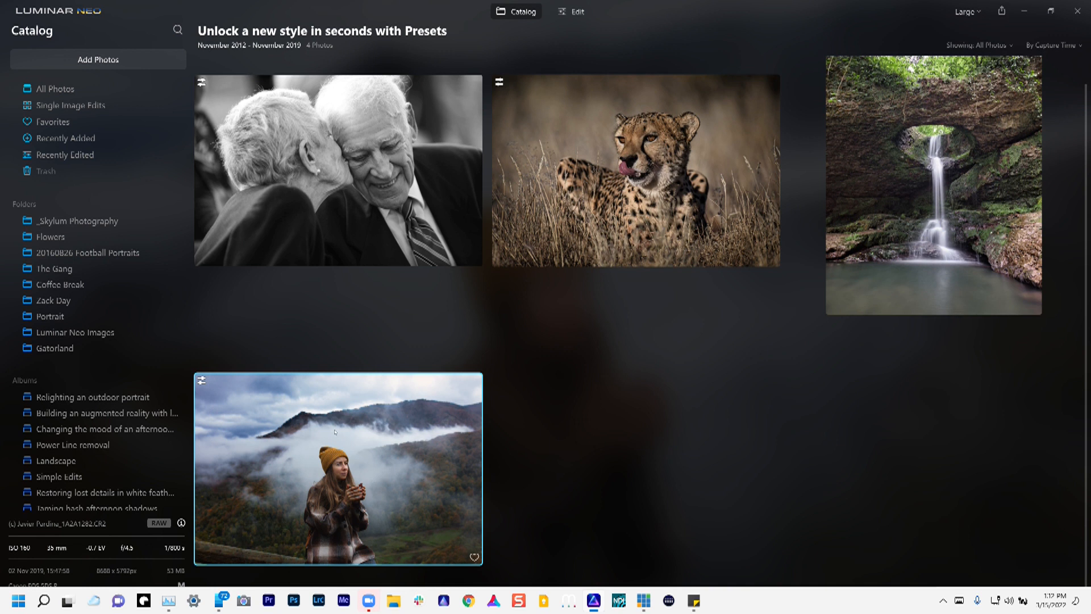
left_click(634, 171)
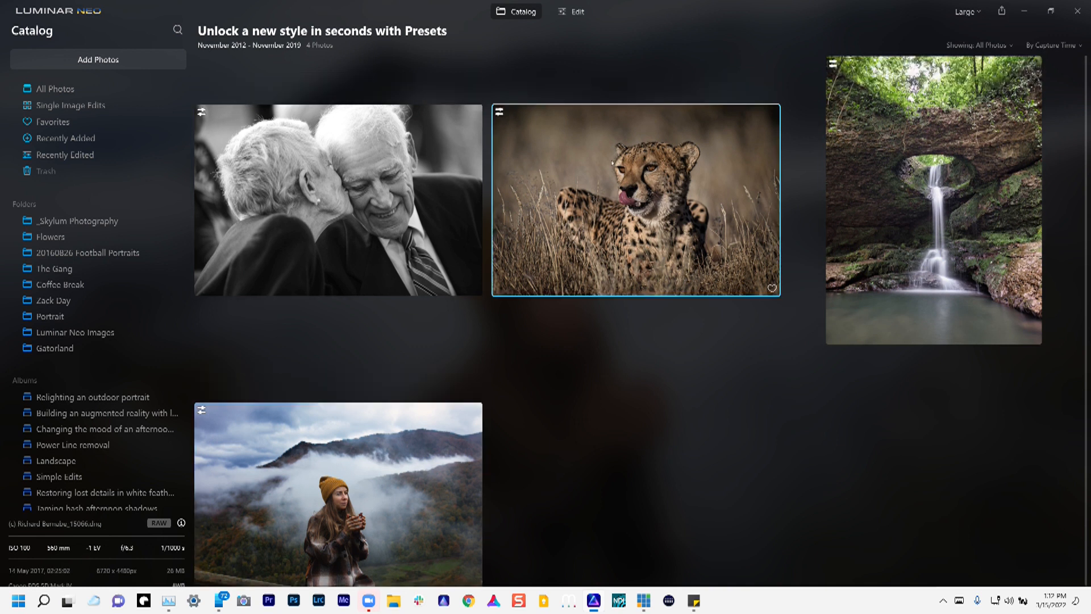
right_click(634, 200)
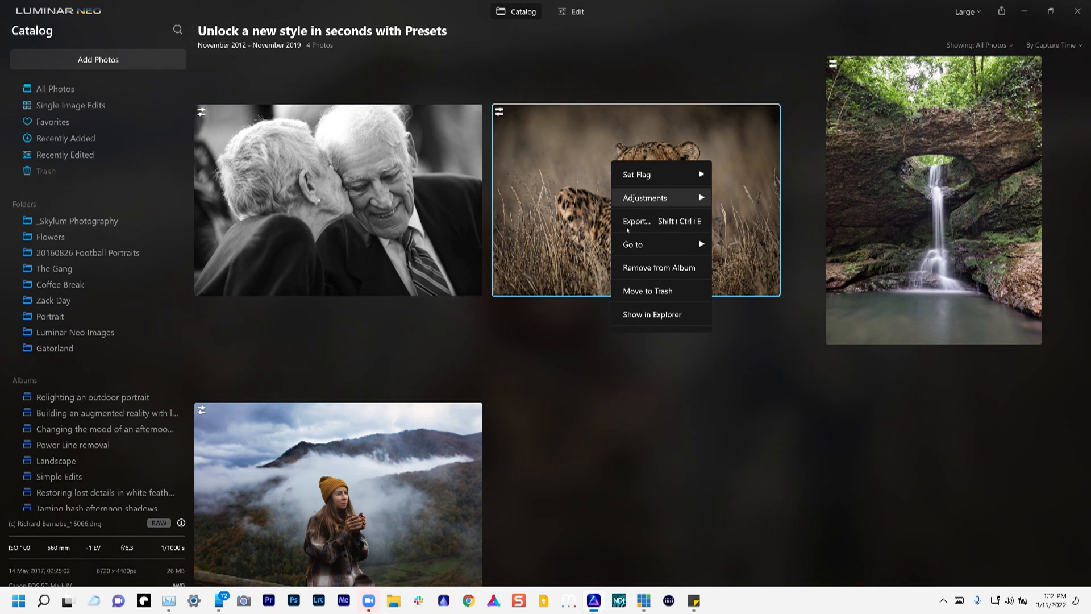
mouse_move(643, 196)
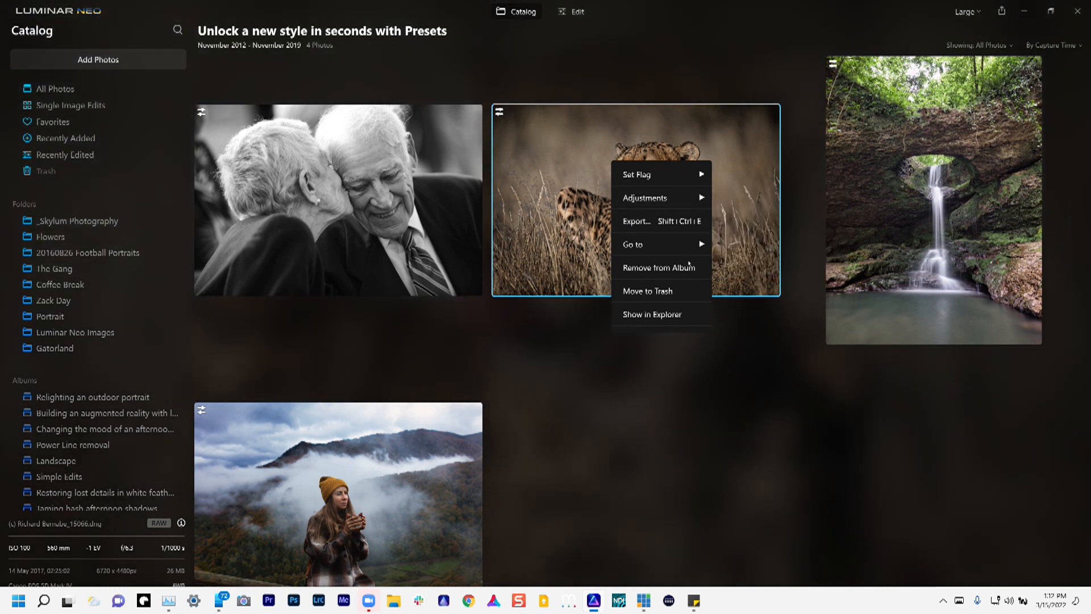
mouse_move(454, 419)
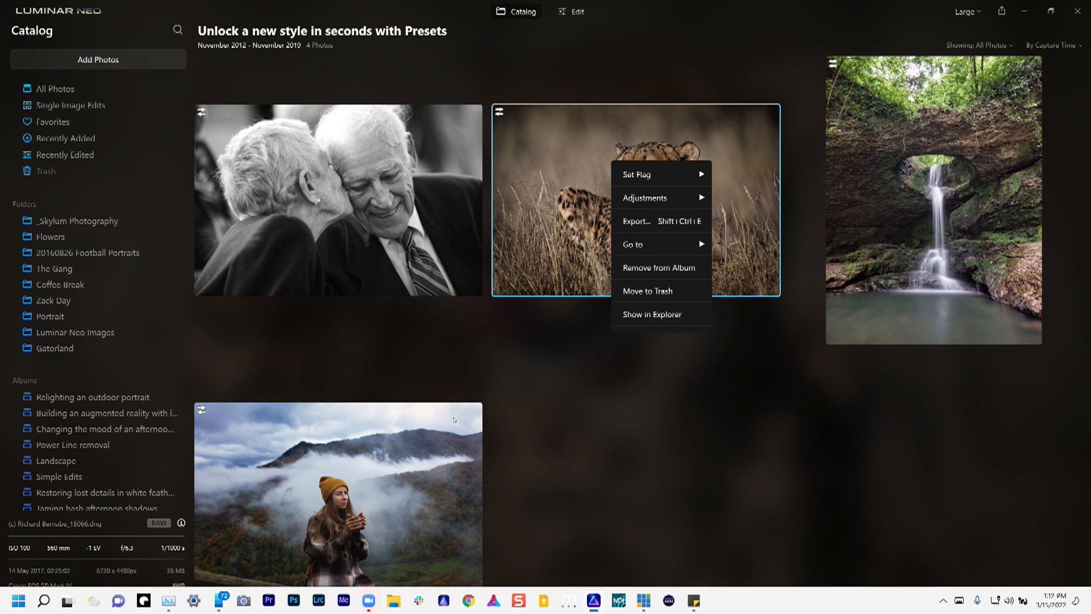